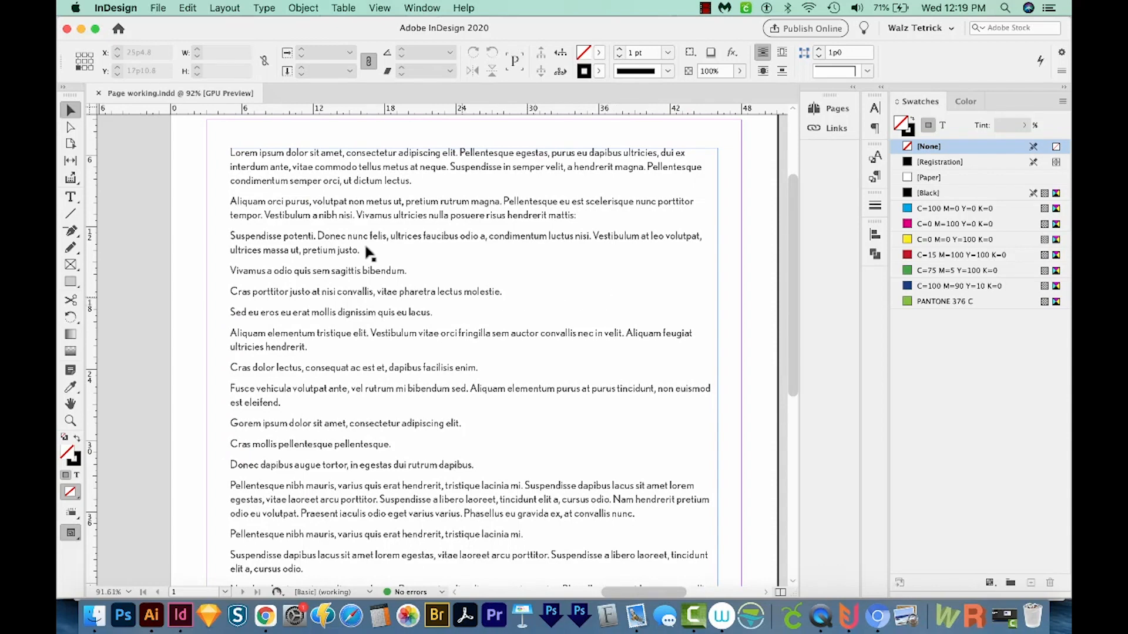
# Step: Number the four short paragraphs from Vivamus a odio to Aliquam elementum as items 1–4
pyautogui.click(70, 197)
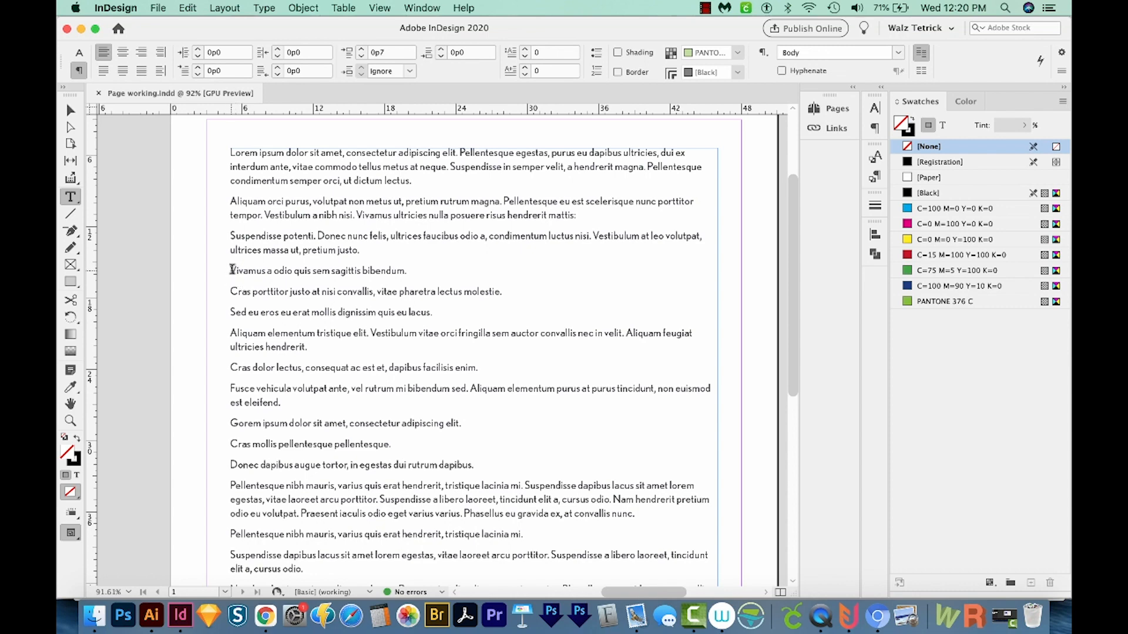
pyautogui.moveTo(230, 270); pyautogui.dragTo(310, 346)
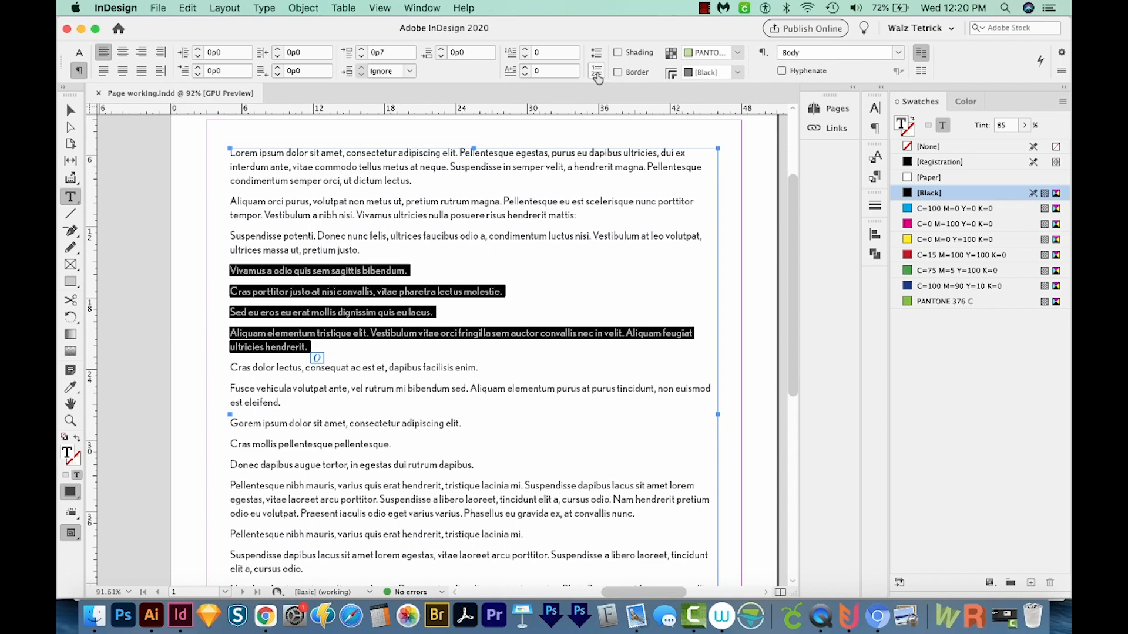
pyautogui.click(597, 70)
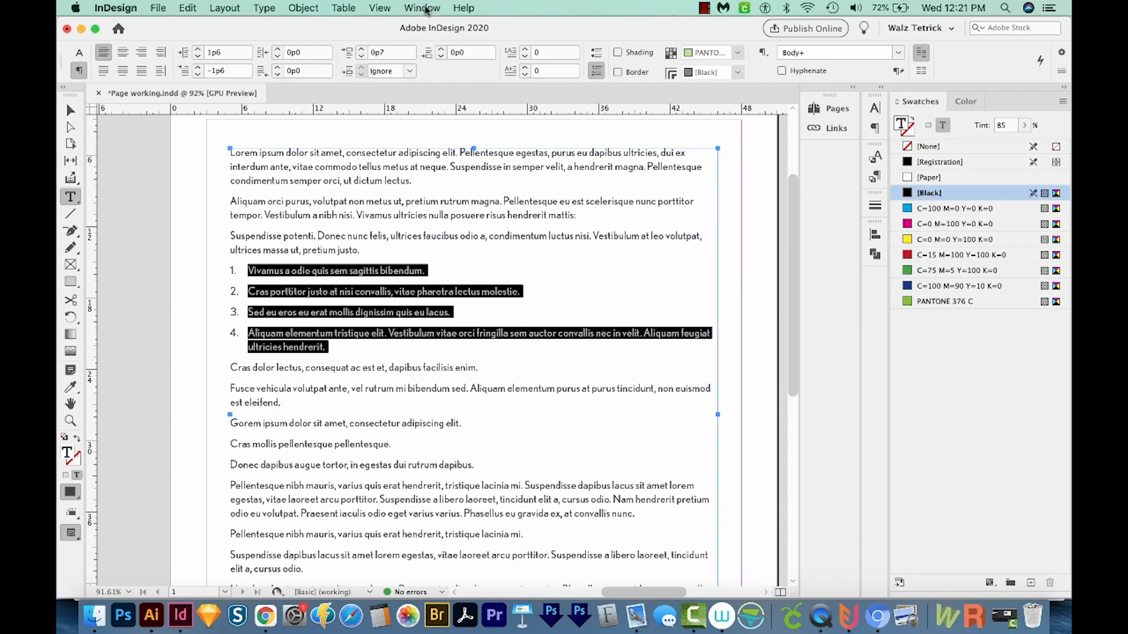
# Step: Open the Paragraph Styles panel through Window > Styles
pyautogui.click(422, 8)
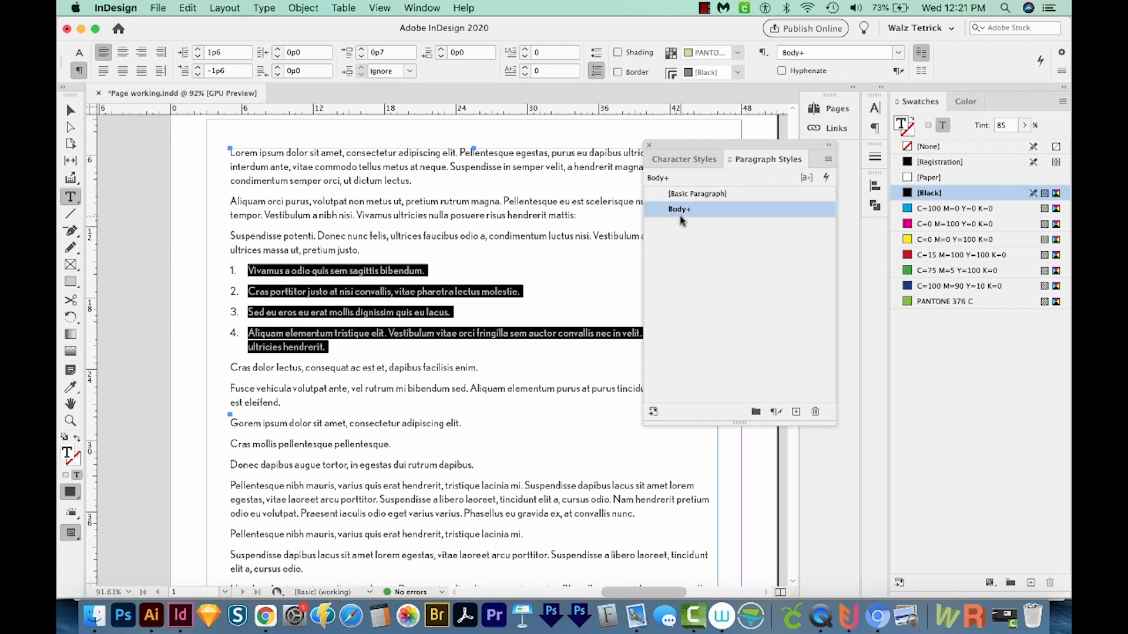
pyautogui.moveTo(689, 265)
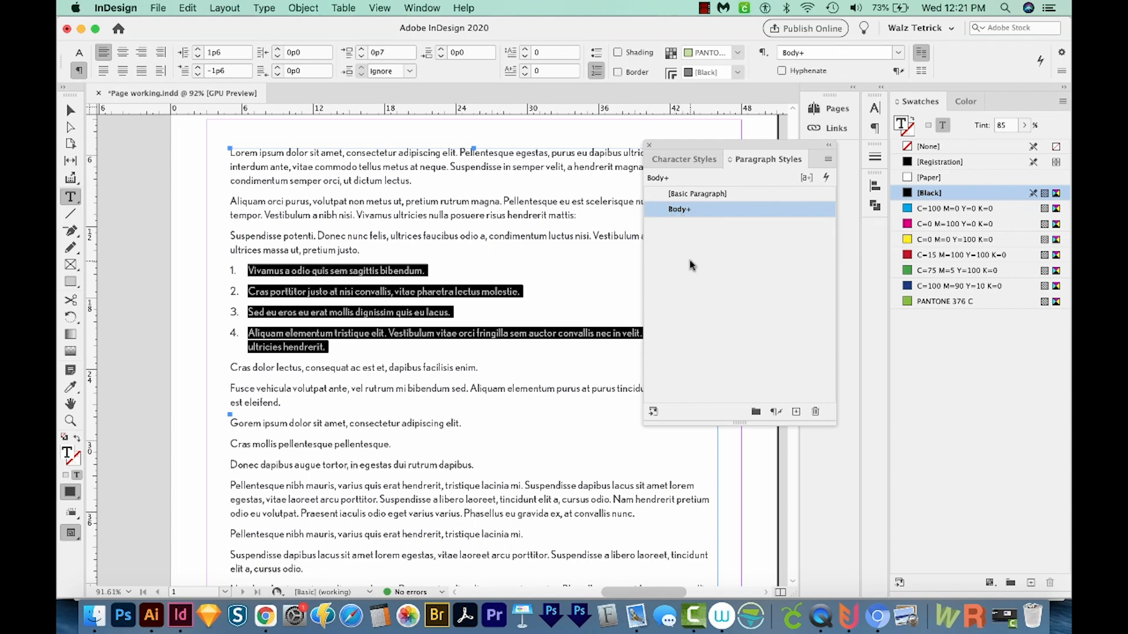
pyautogui.moveTo(796, 411)
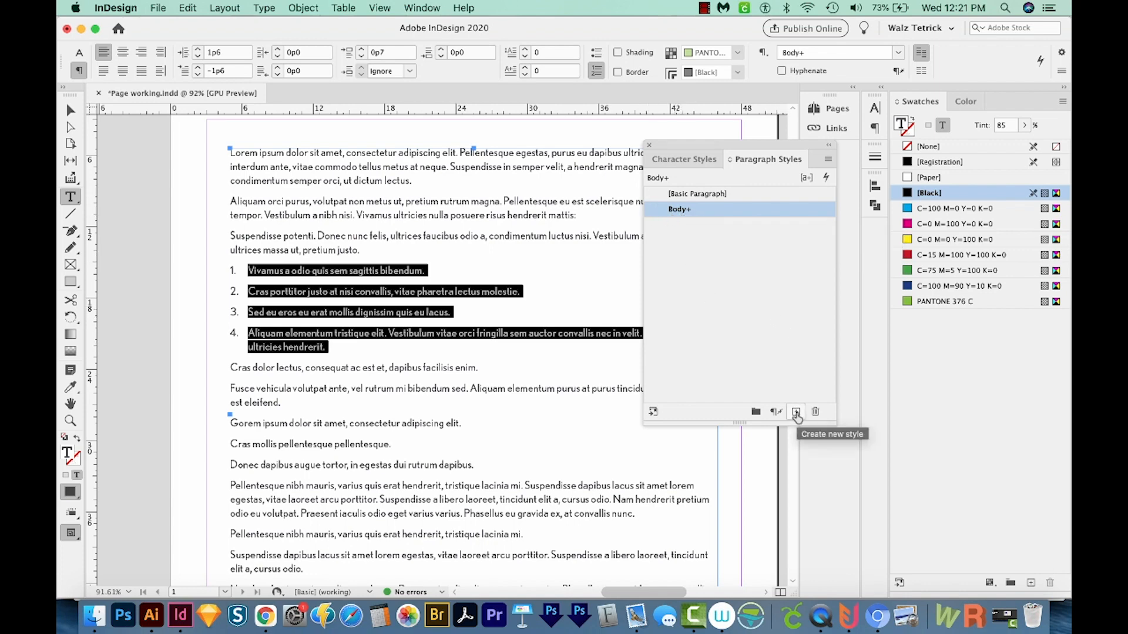
# Step: Create a new paragraph style from the numbered text, named Numbered list Level 1
pyautogui.click(796, 411)
pyautogui.write('Numbered list Level 1')
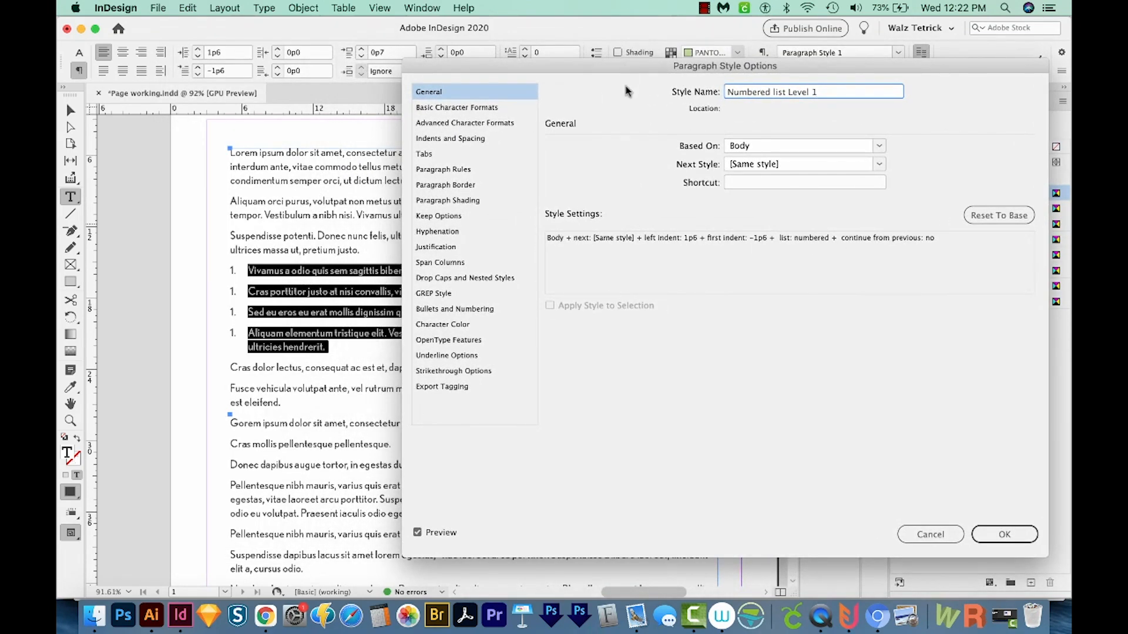
pyautogui.moveTo(486, 513)
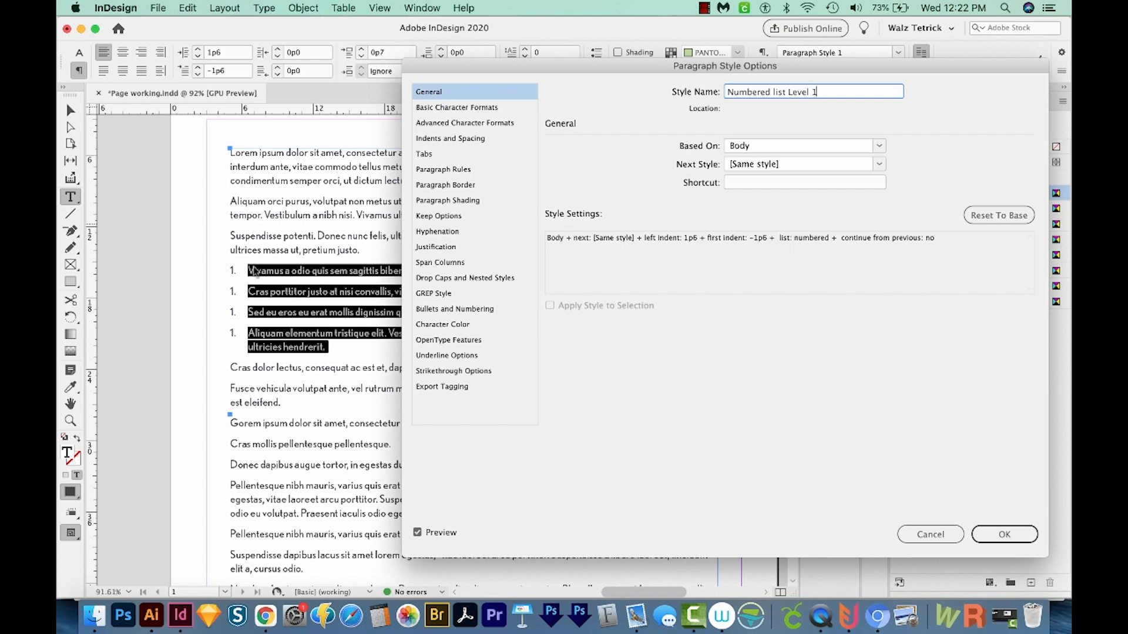
pyautogui.moveTo(572, 422)
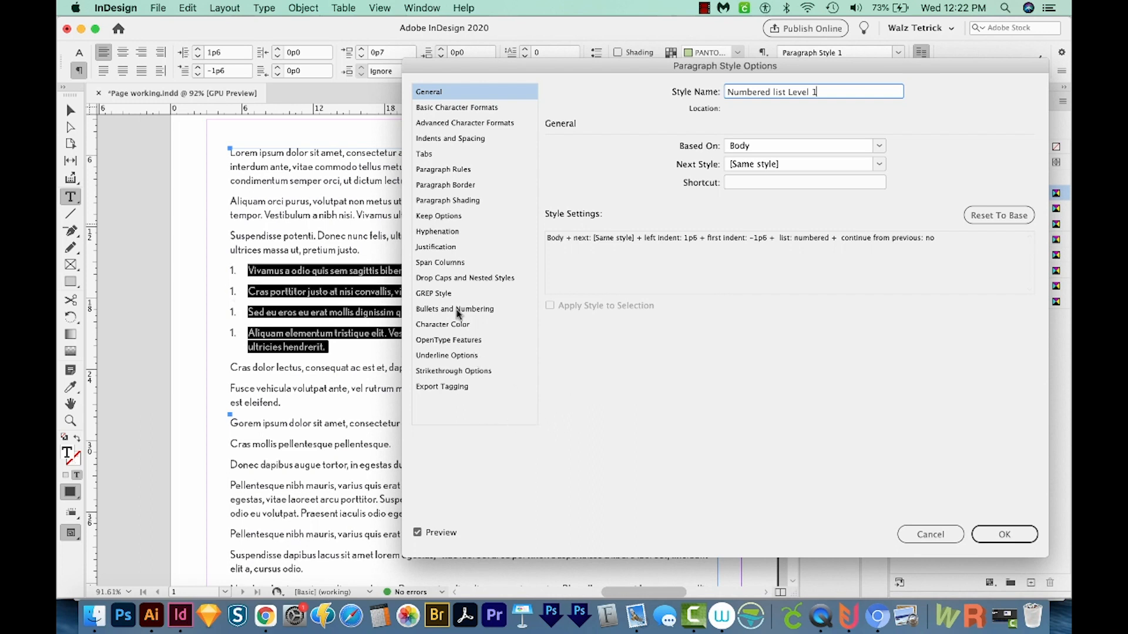
# Step: Set numbering to Continue from Previous Number with a 26 pt left indent, and save
pyautogui.click(455, 308)
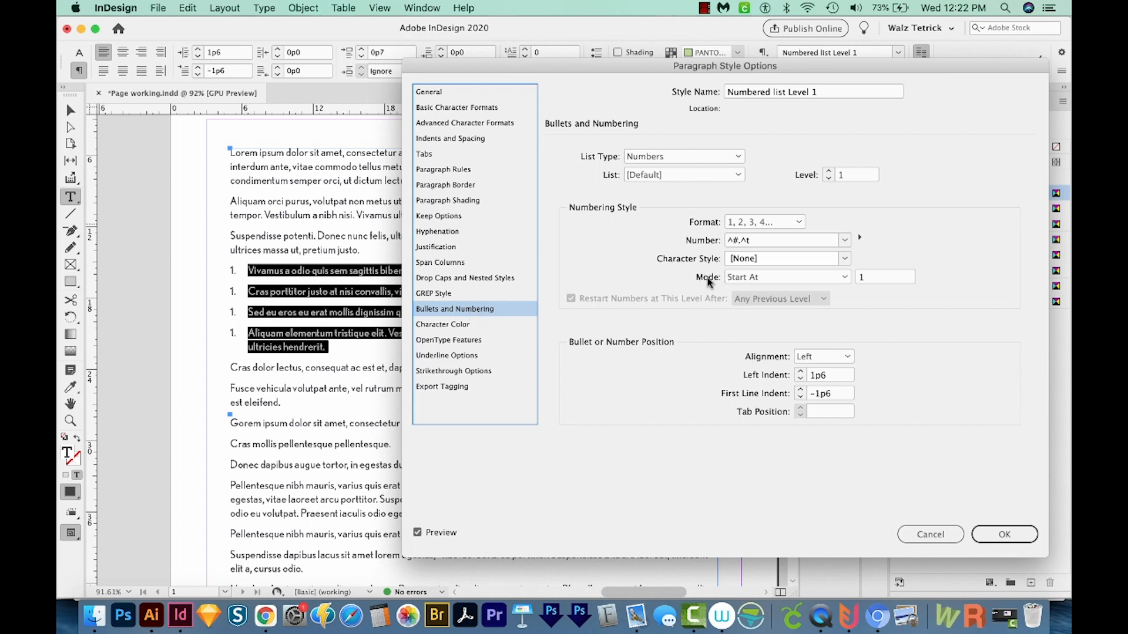
pyautogui.moveTo(740, 283)
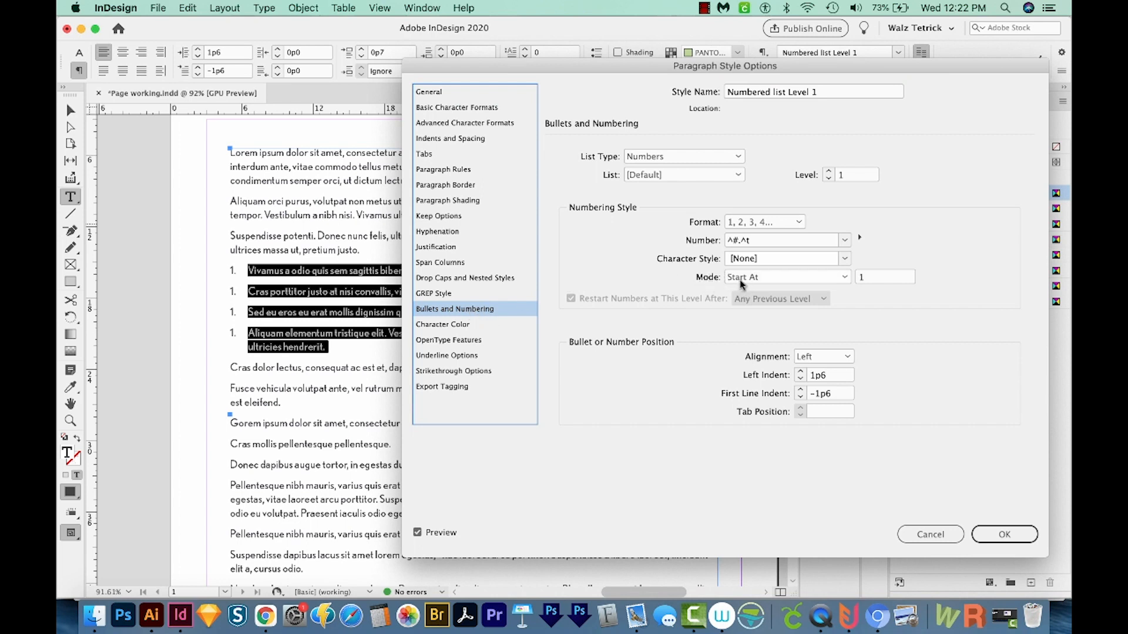
pyautogui.click(787, 277)
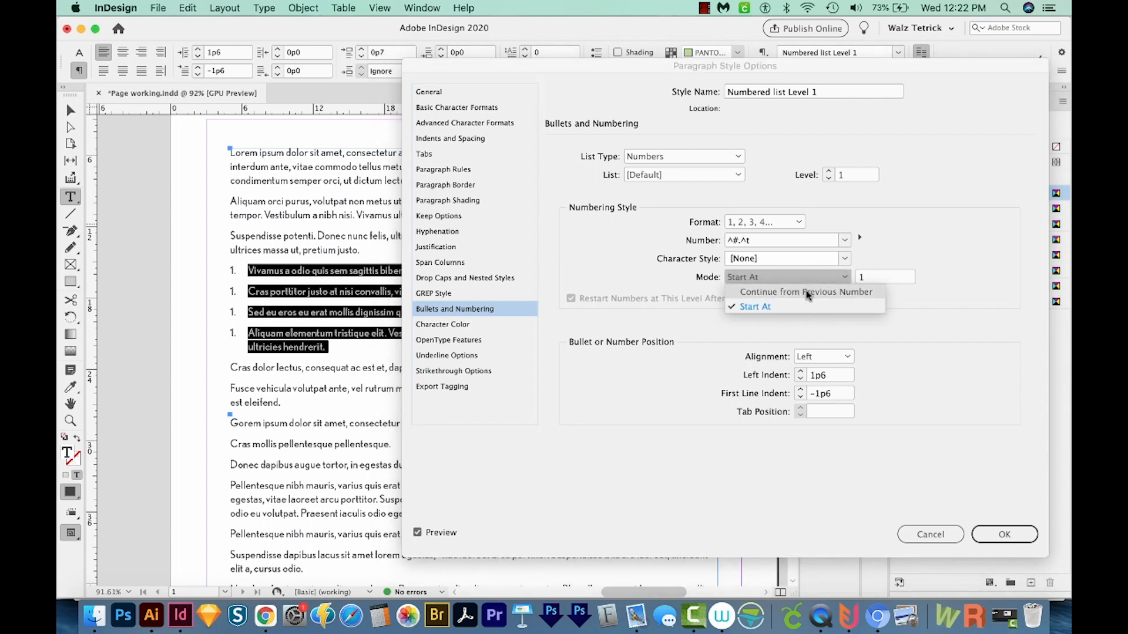
pyautogui.click(805, 291)
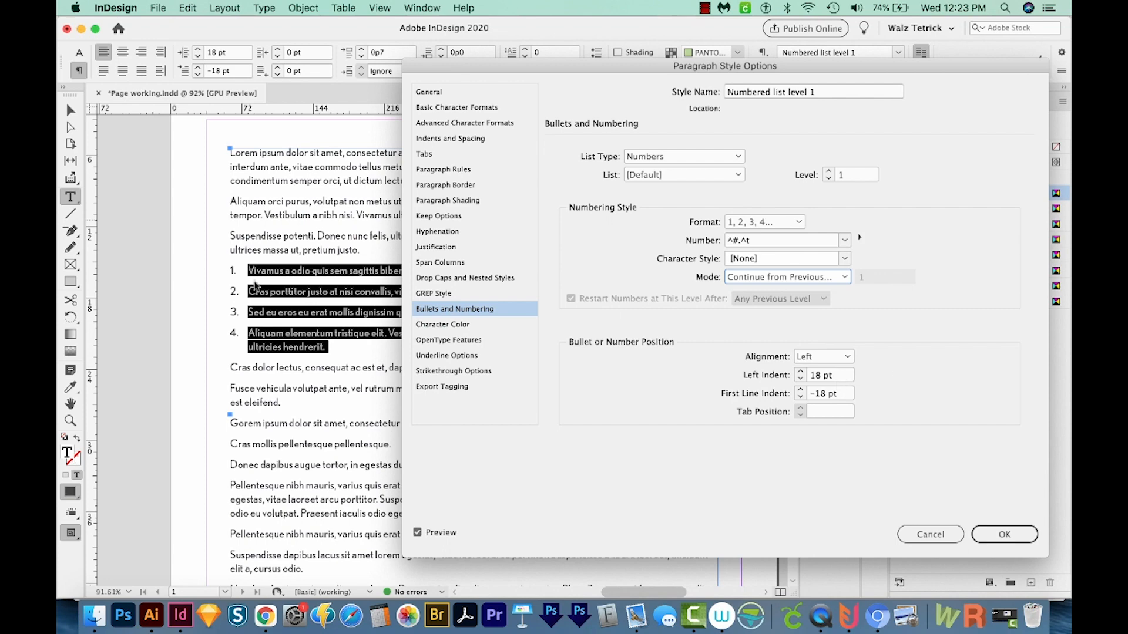
pyautogui.click(827, 374)
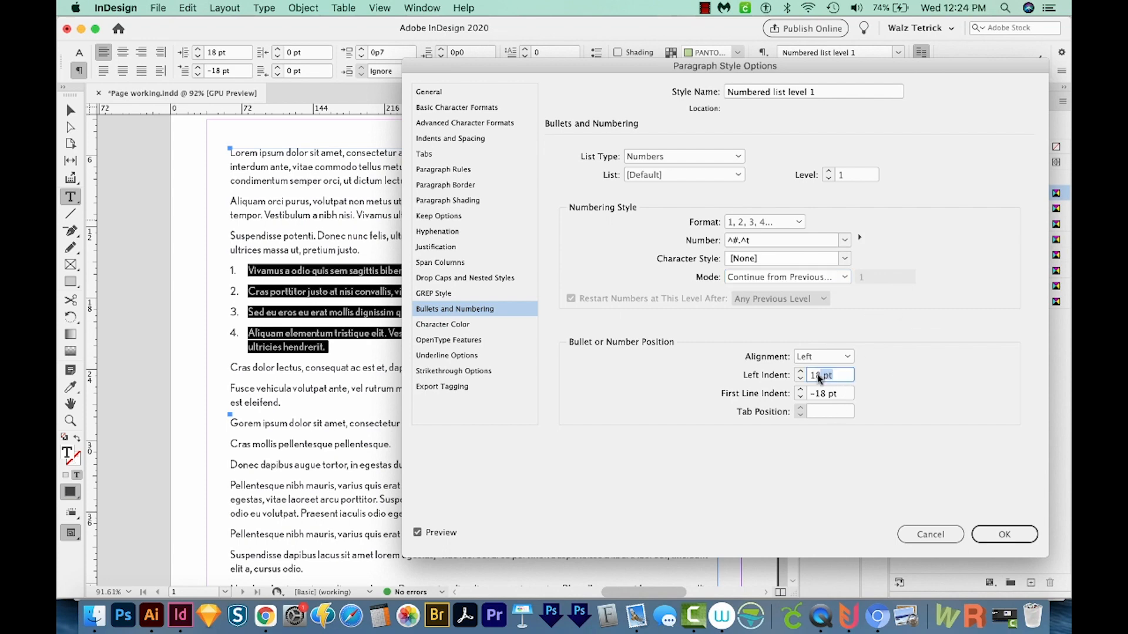
pyautogui.write('26')
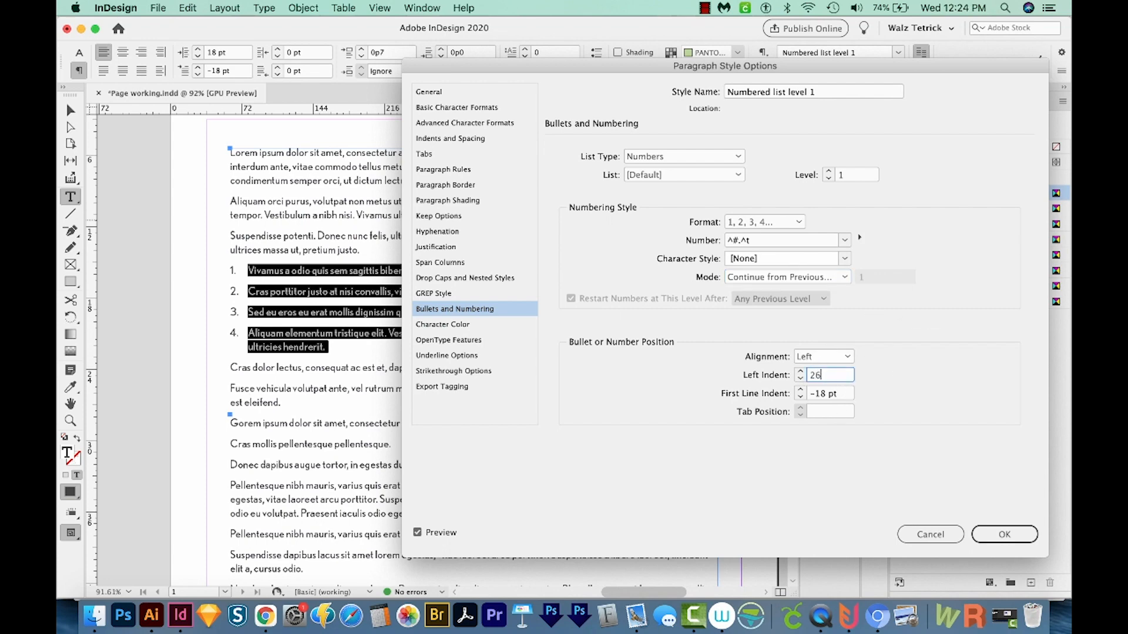
pyautogui.click(1003, 534)
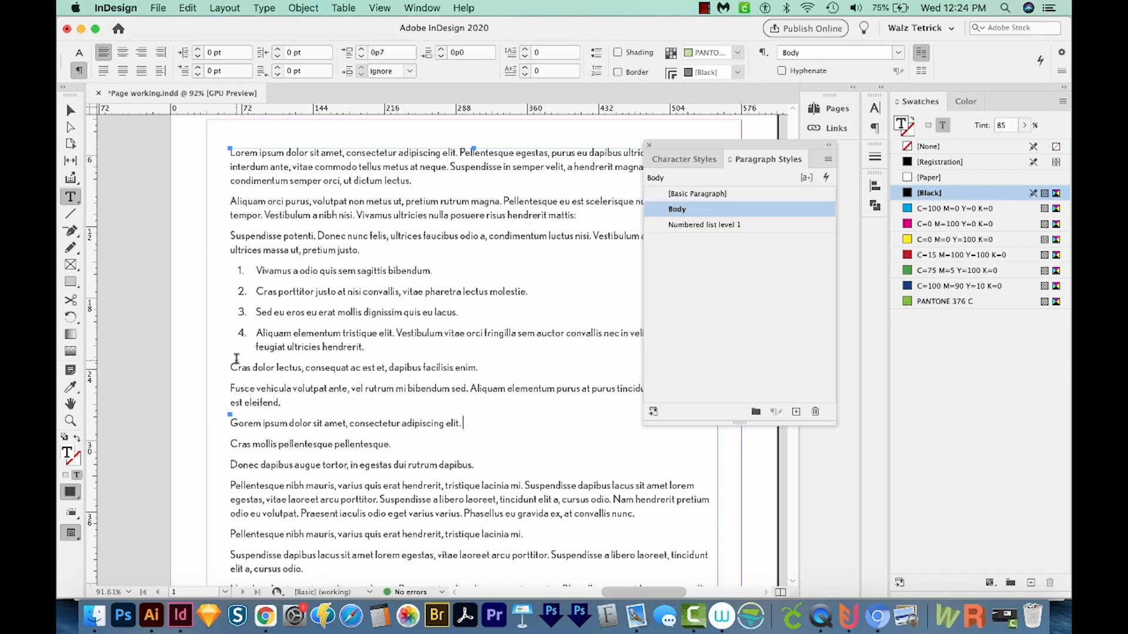
# Step: Apply Numbered list level 1 to the Cras dolor, Fusce and Gorem ipsum paragraphs
pyautogui.moveTo(231, 368); pyautogui.dragTo(464, 423)
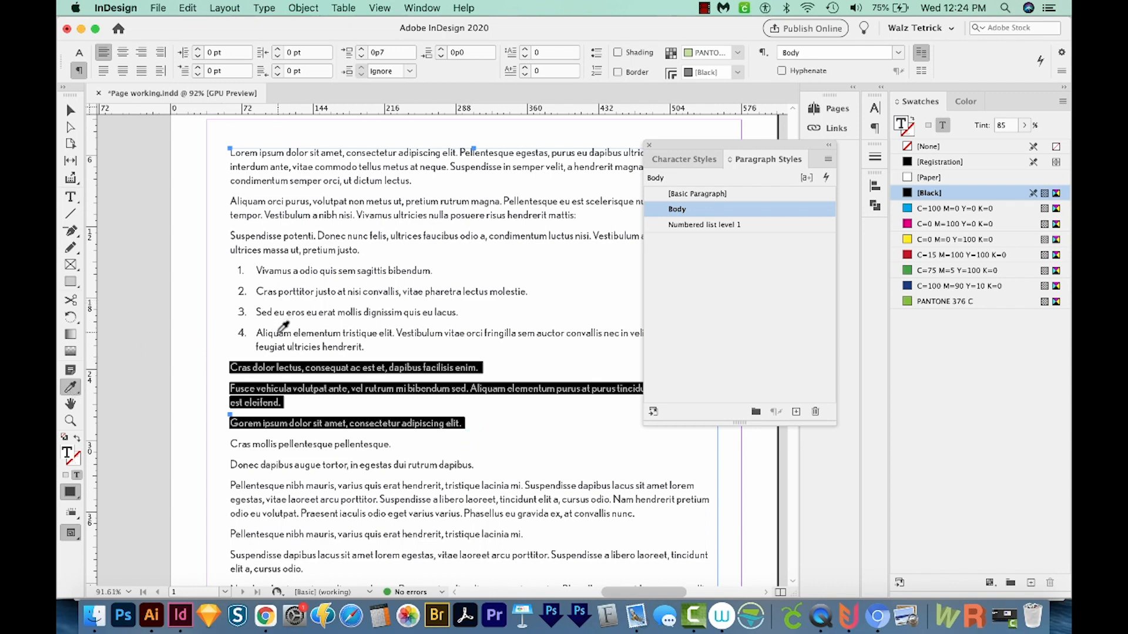
pyautogui.click(704, 225)
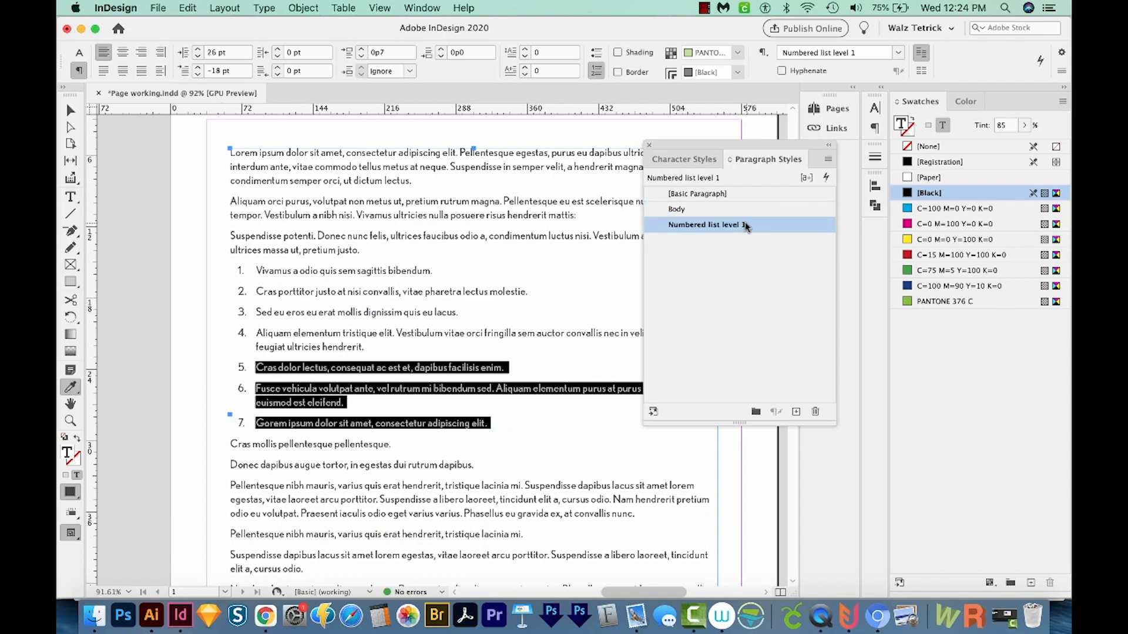
pyautogui.moveTo(723, 229)
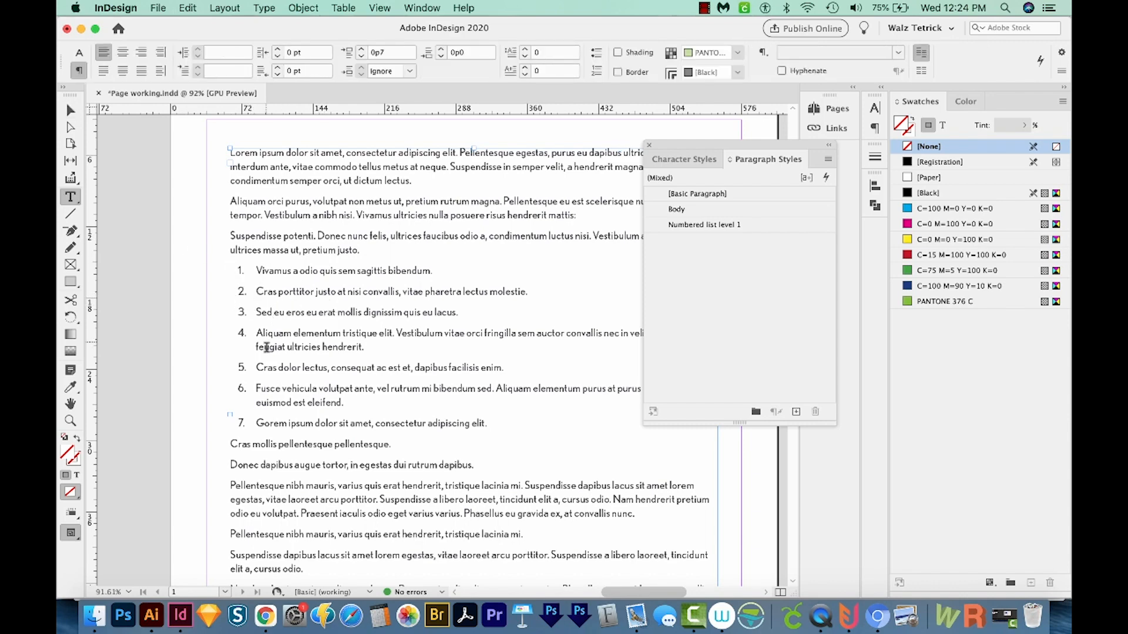
# Step: Select list items 2 and 3 and create a new paragraph style from them
pyautogui.click(706, 225)
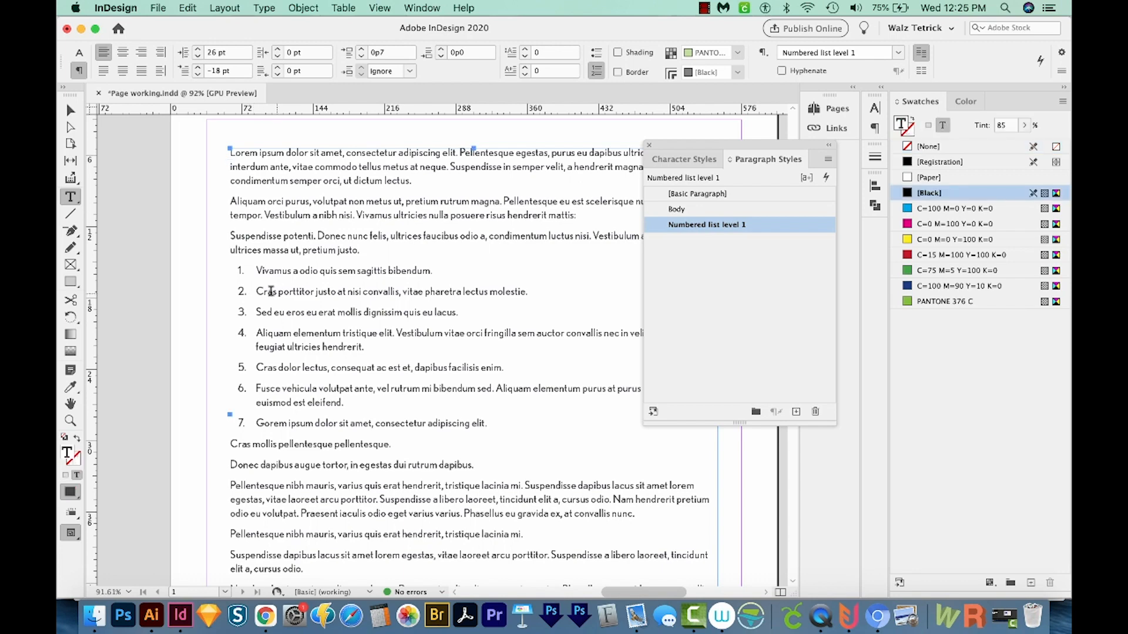
pyautogui.moveTo(256, 292); pyautogui.dragTo(465, 312)
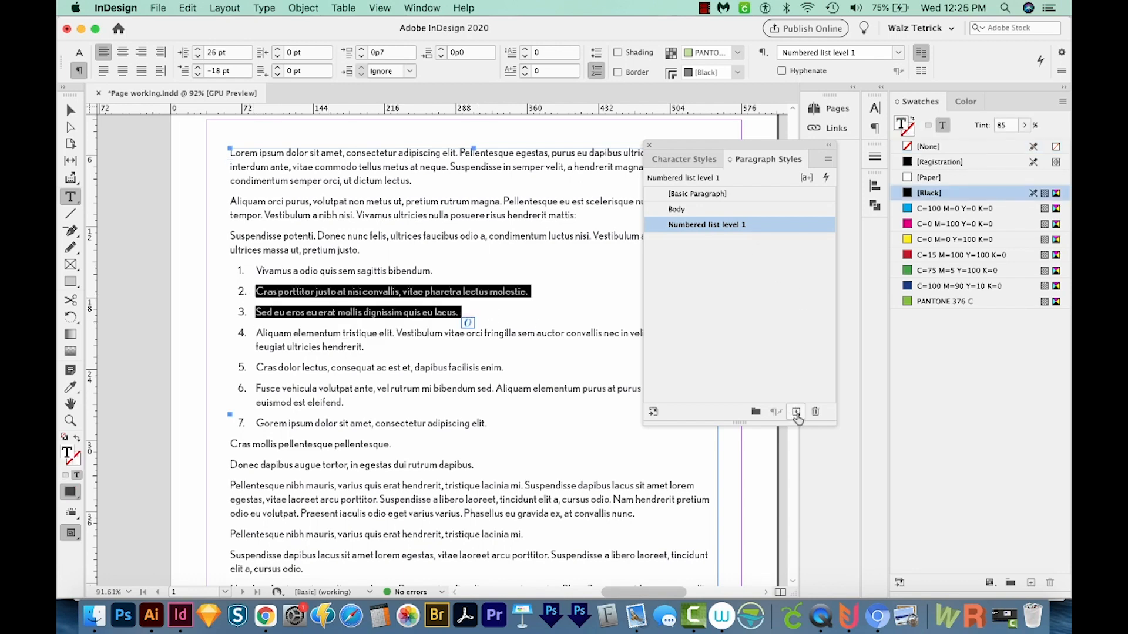
pyautogui.click(795, 410)
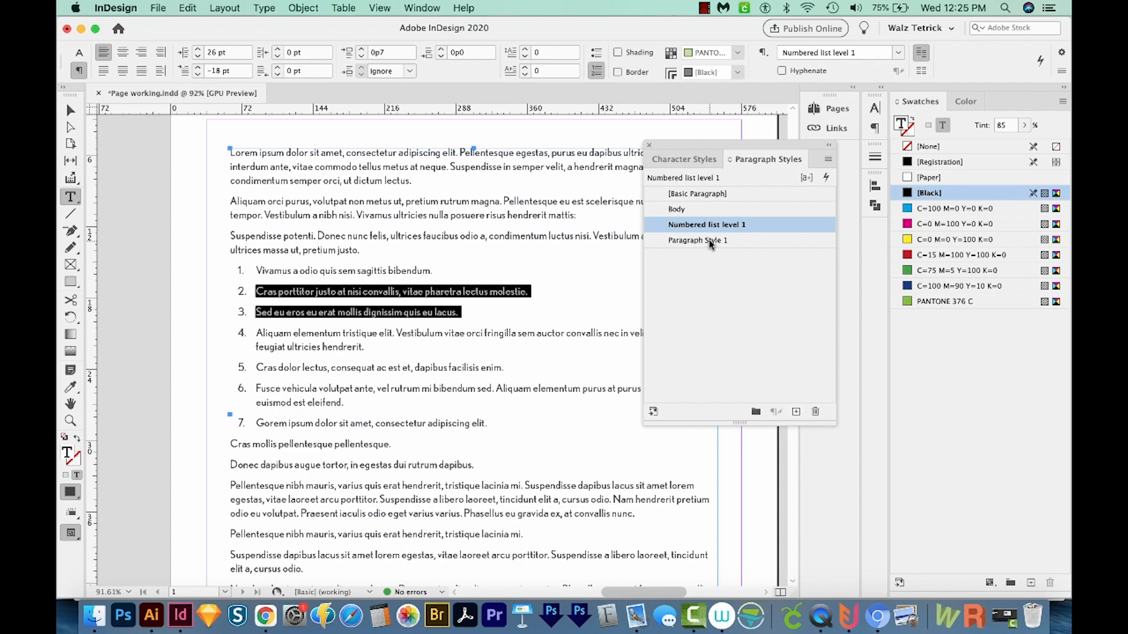
# Step: Rename Paragraph Style 1 to Numbered list level 2 and set its list level to 2
pyautogui.doubleClick(698, 240)
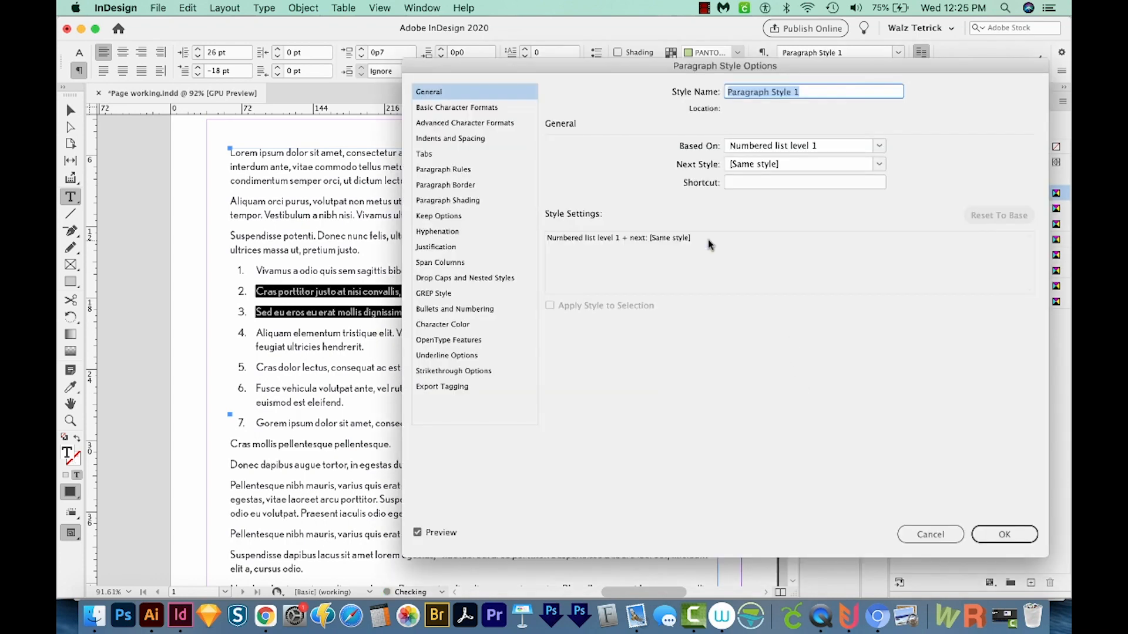
pyautogui.write('Numbered list level 2')
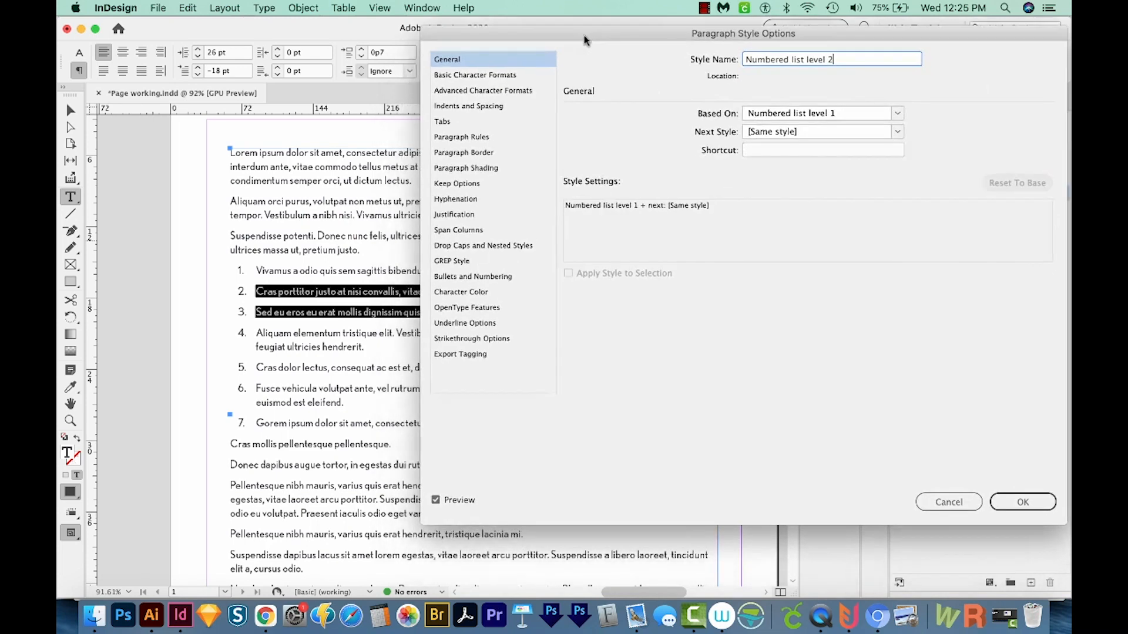
pyautogui.click(472, 276)
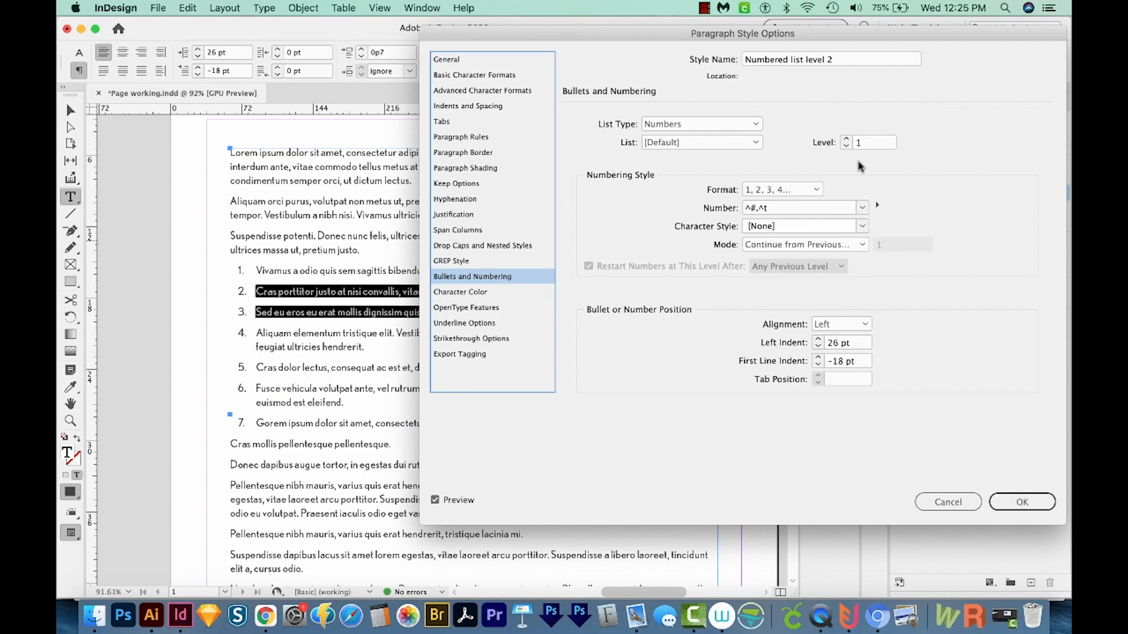
pyautogui.moveTo(860, 164)
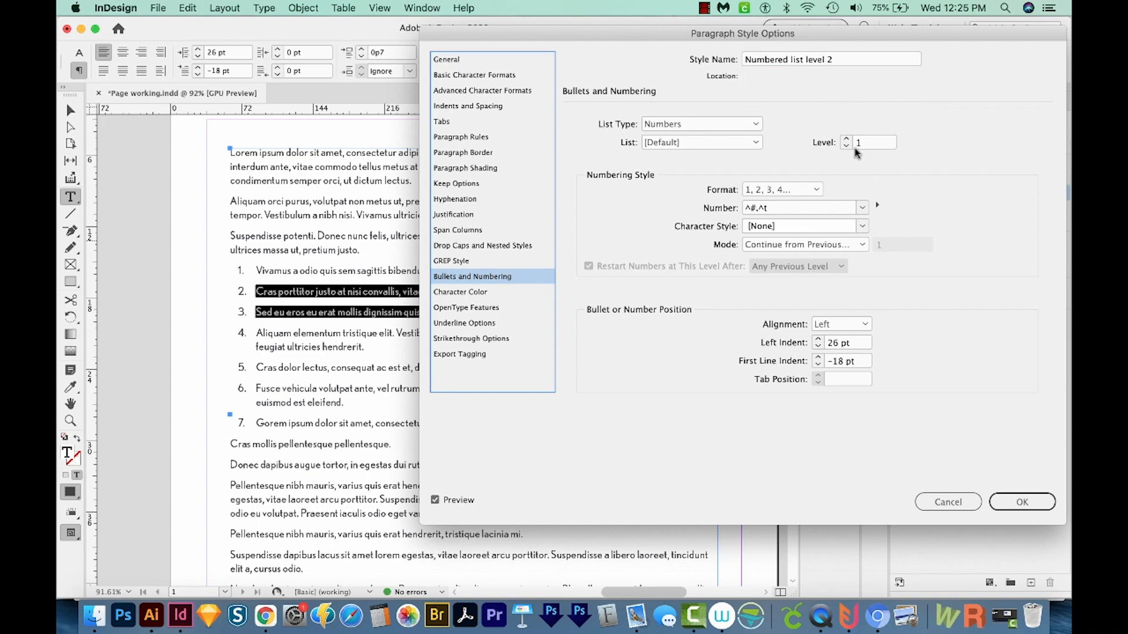
pyautogui.click(846, 138)
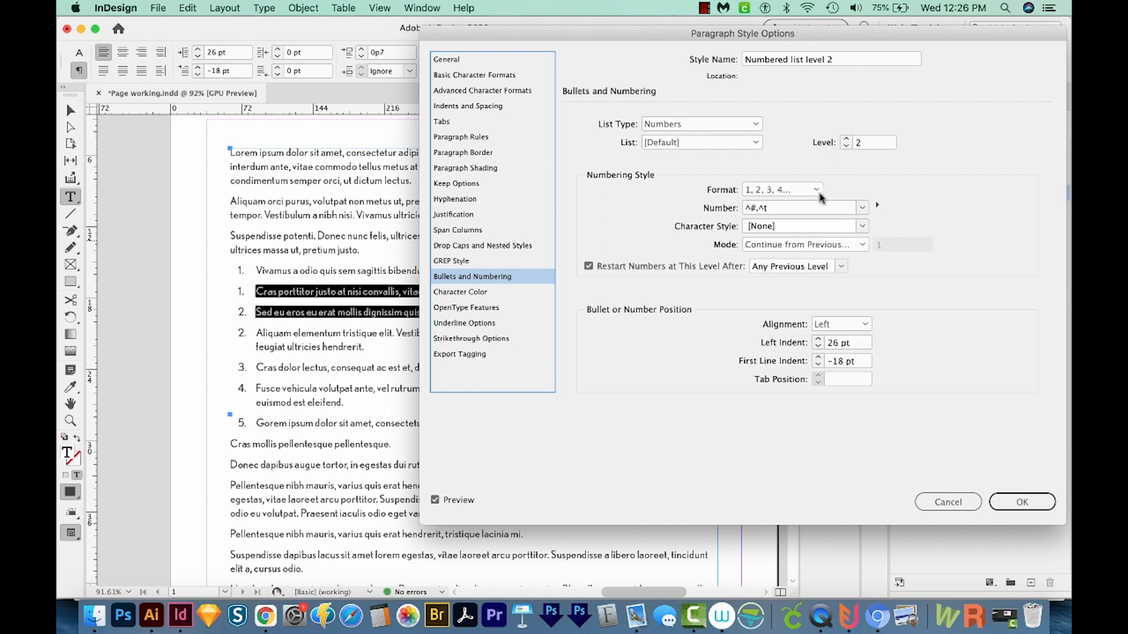
# Step: Letter the level 2 items a, b, c with a 46 pt left indent
pyautogui.click(780, 189)
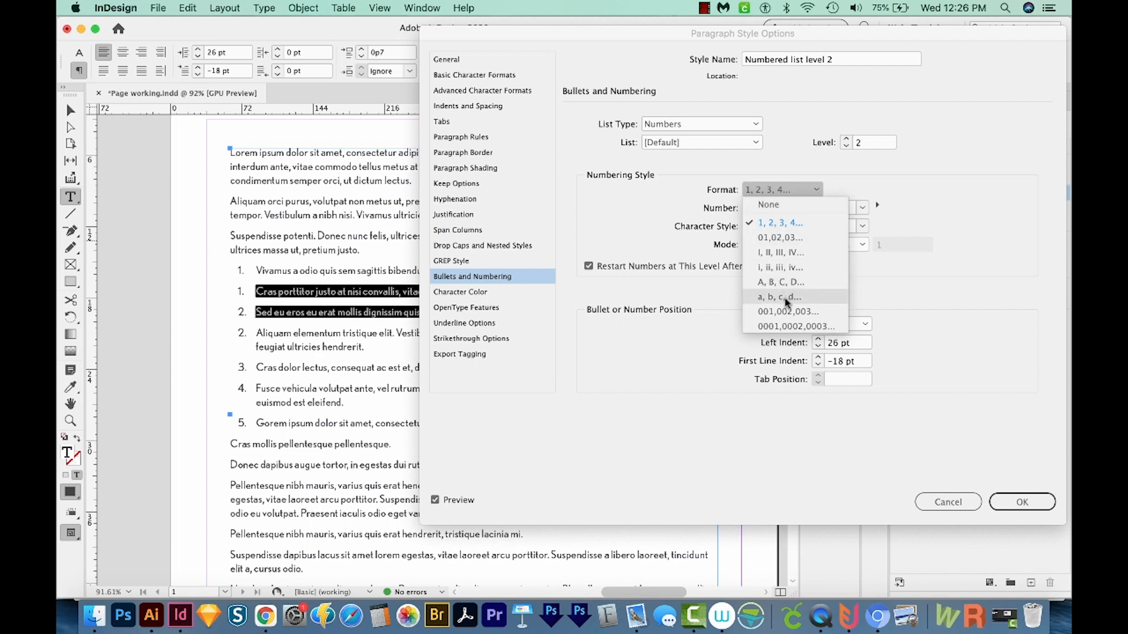
pyautogui.click(778, 297)
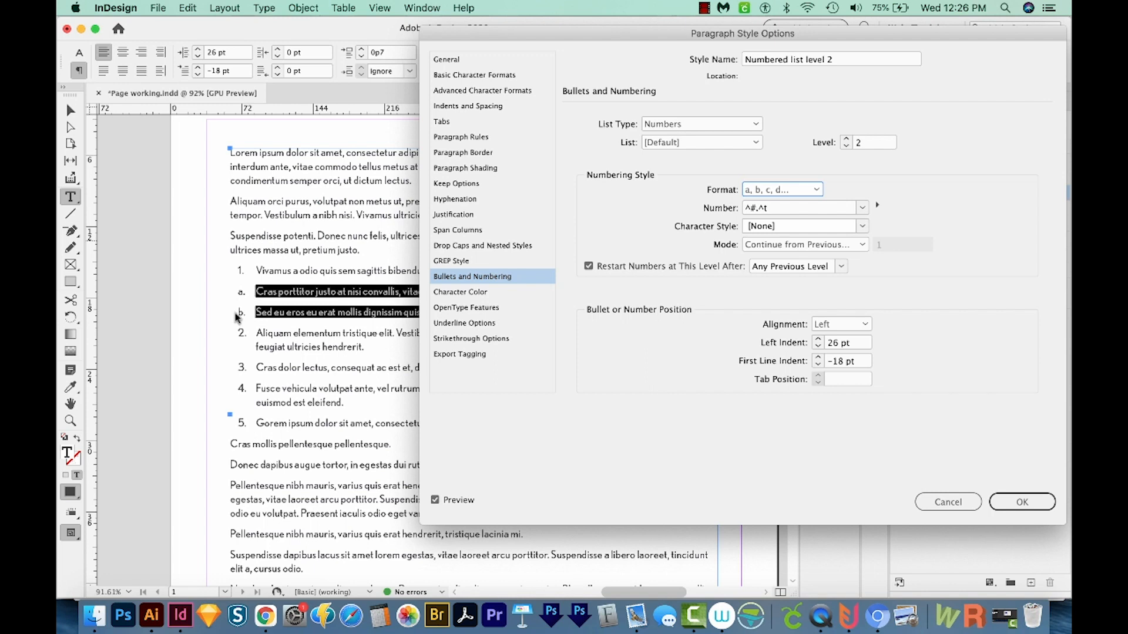
pyautogui.click(846, 342)
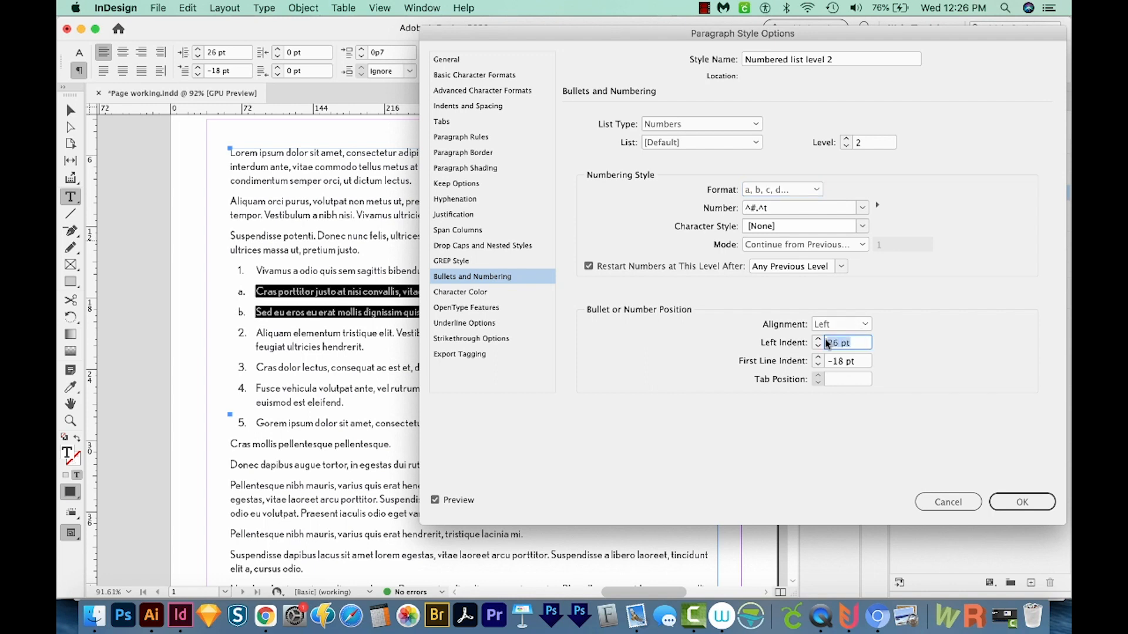
pyautogui.write('4')
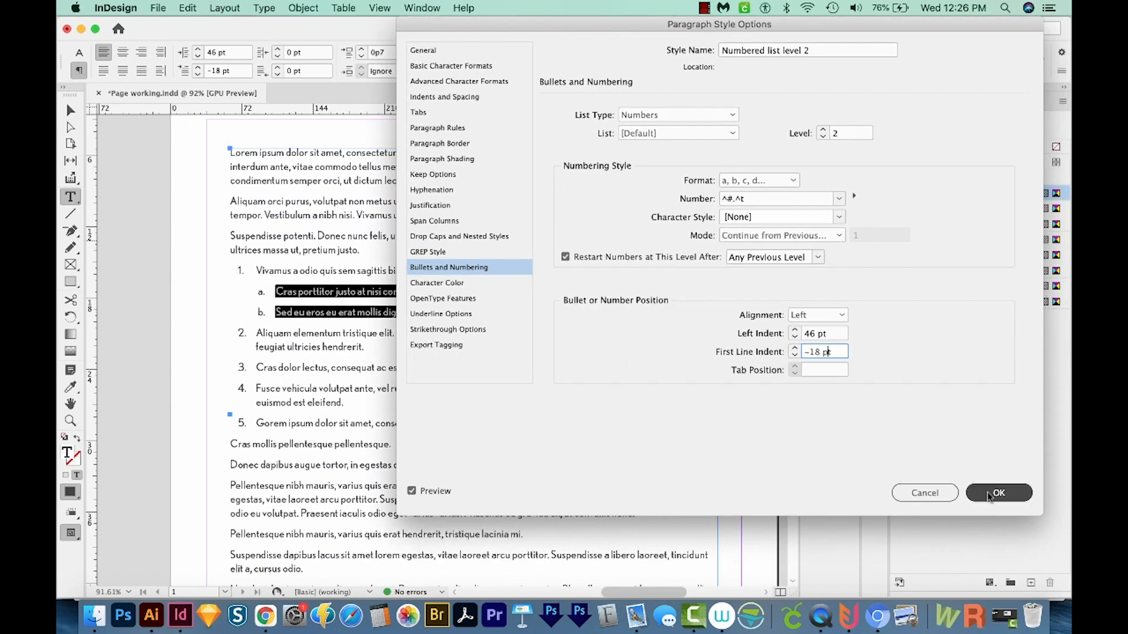
pyautogui.click(999, 493)
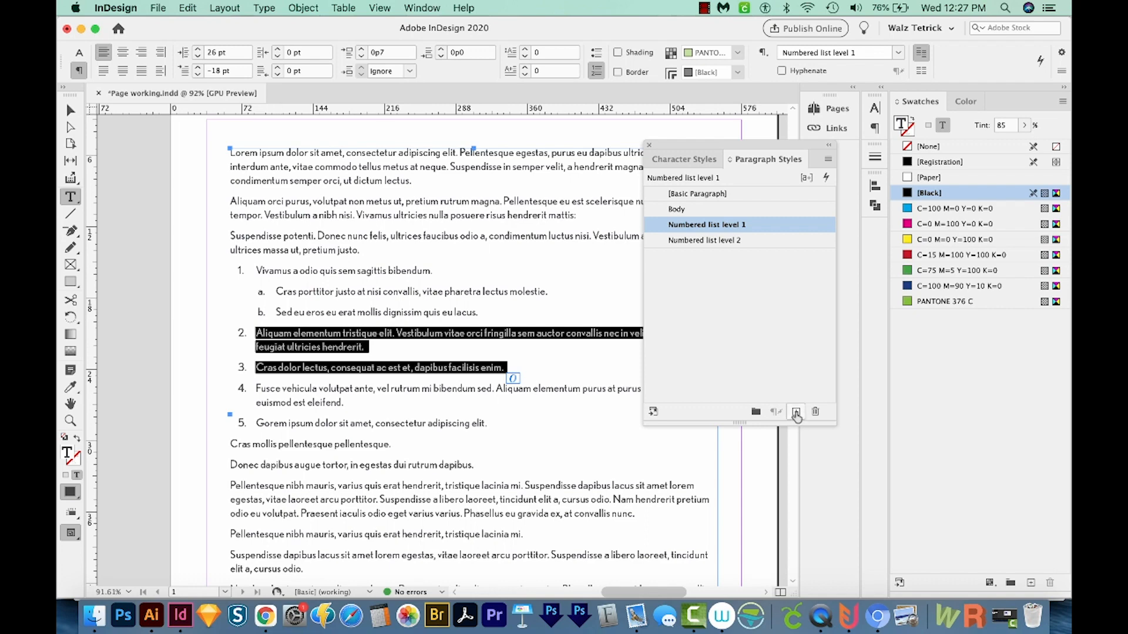
# Step: Create a Numbered list level 3 style with i, ii, iii numbering at 64 pt indent
pyautogui.click(797, 411)
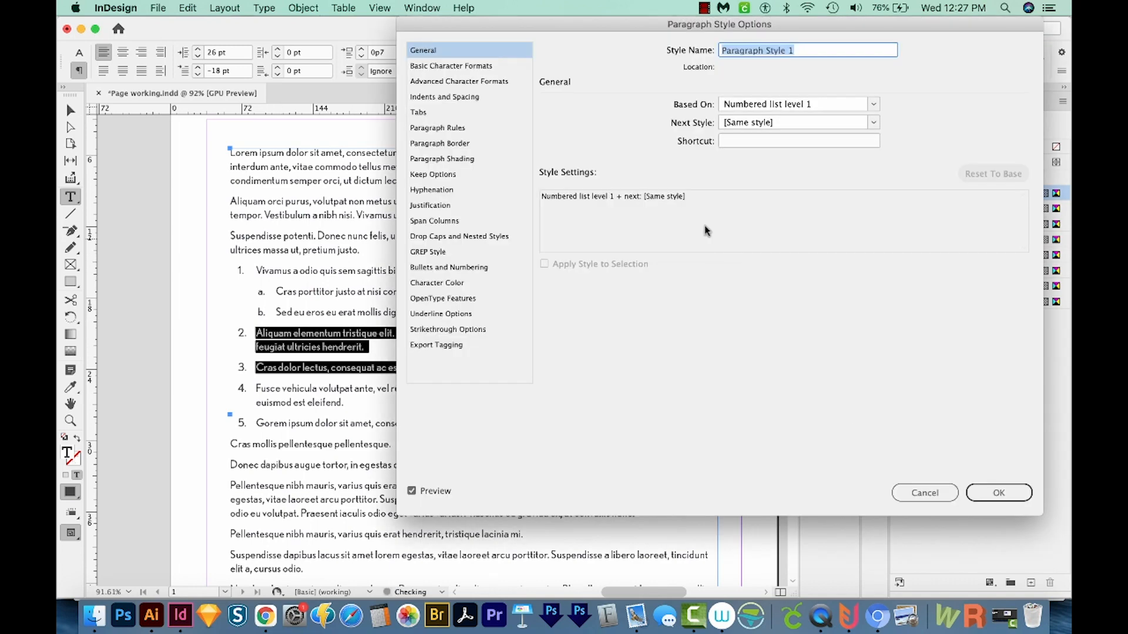
pyautogui.write('Numbered list level 3')
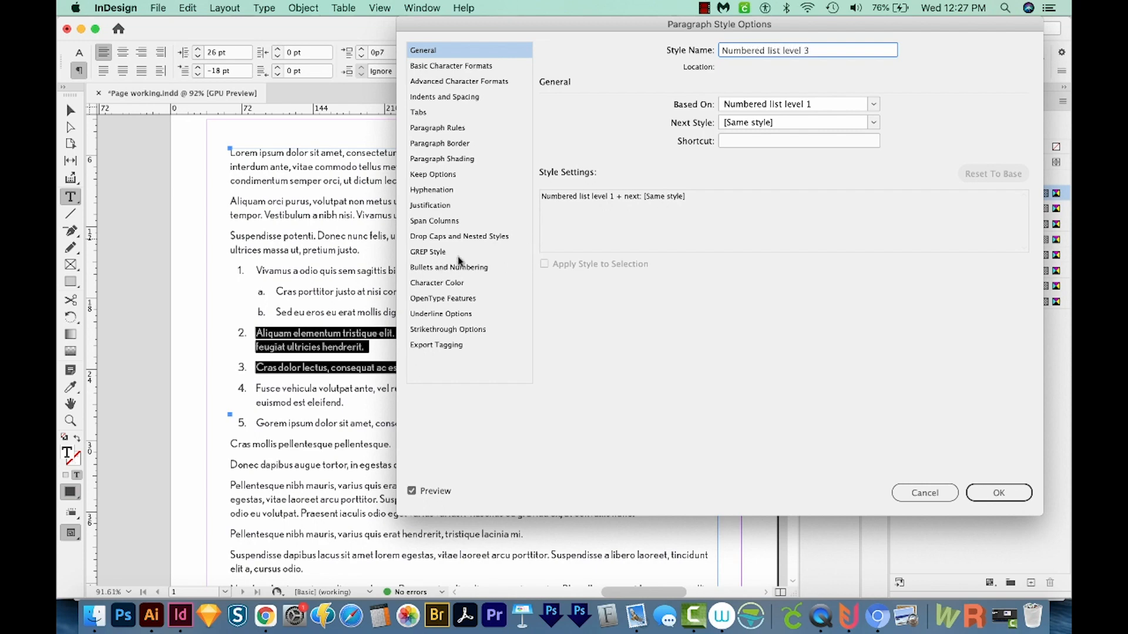
pyautogui.click(448, 267)
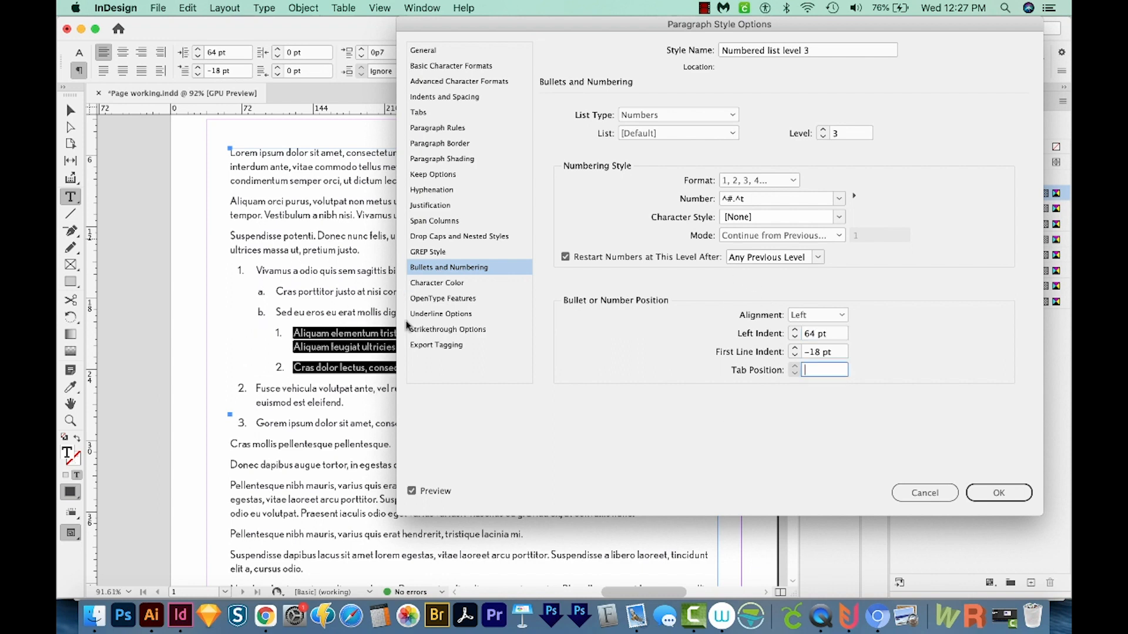
pyautogui.moveTo(732, 179)
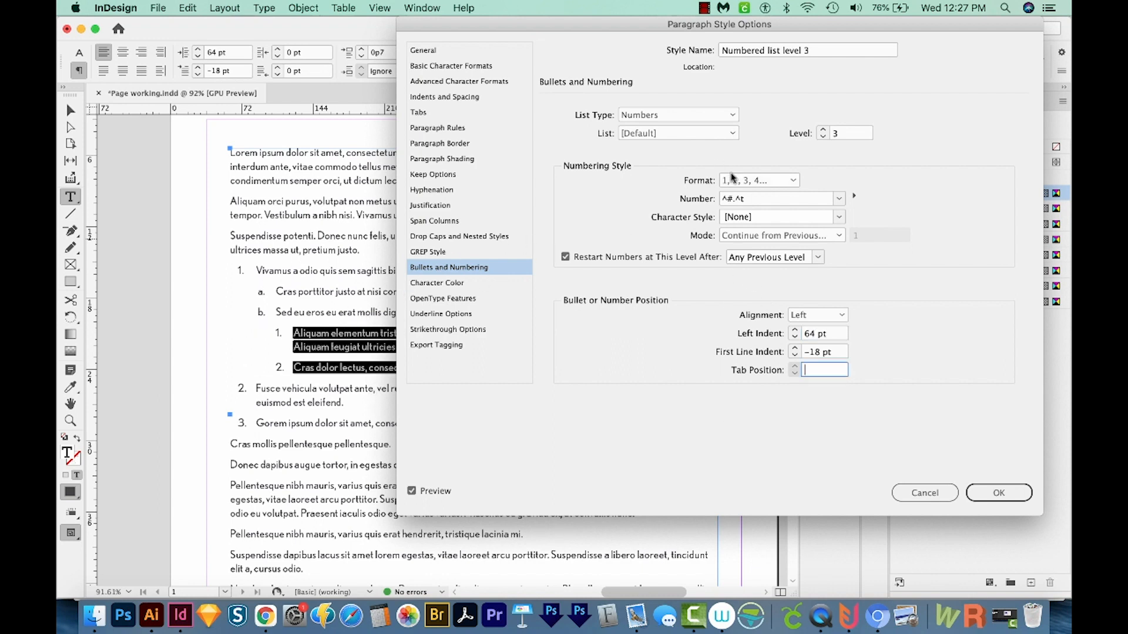
pyautogui.click(757, 180)
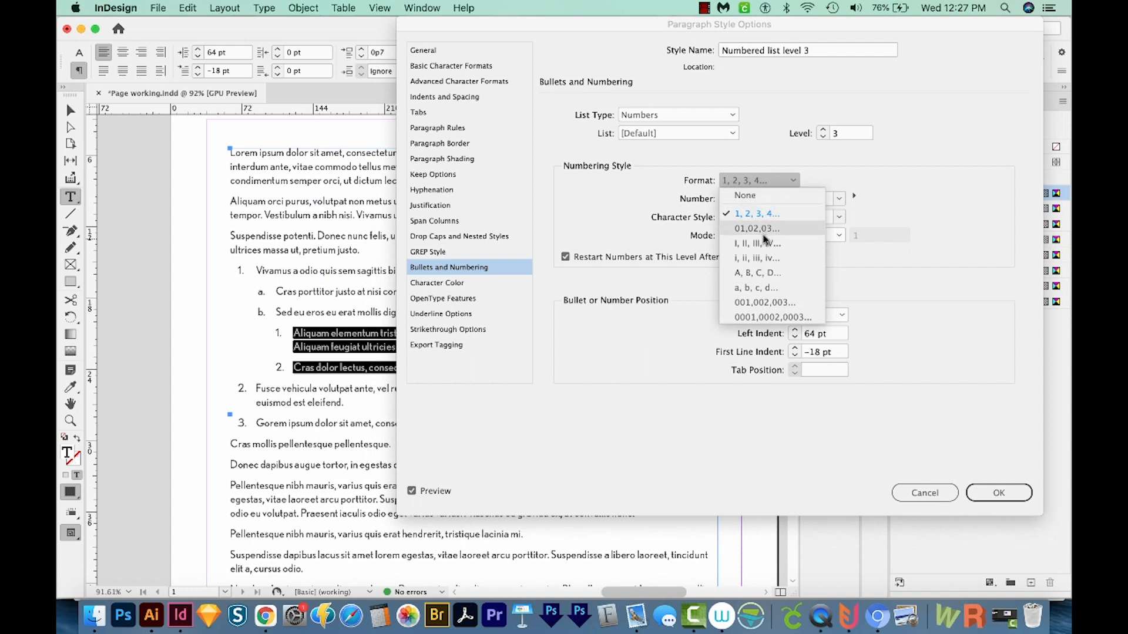
pyautogui.moveTo(756, 257)
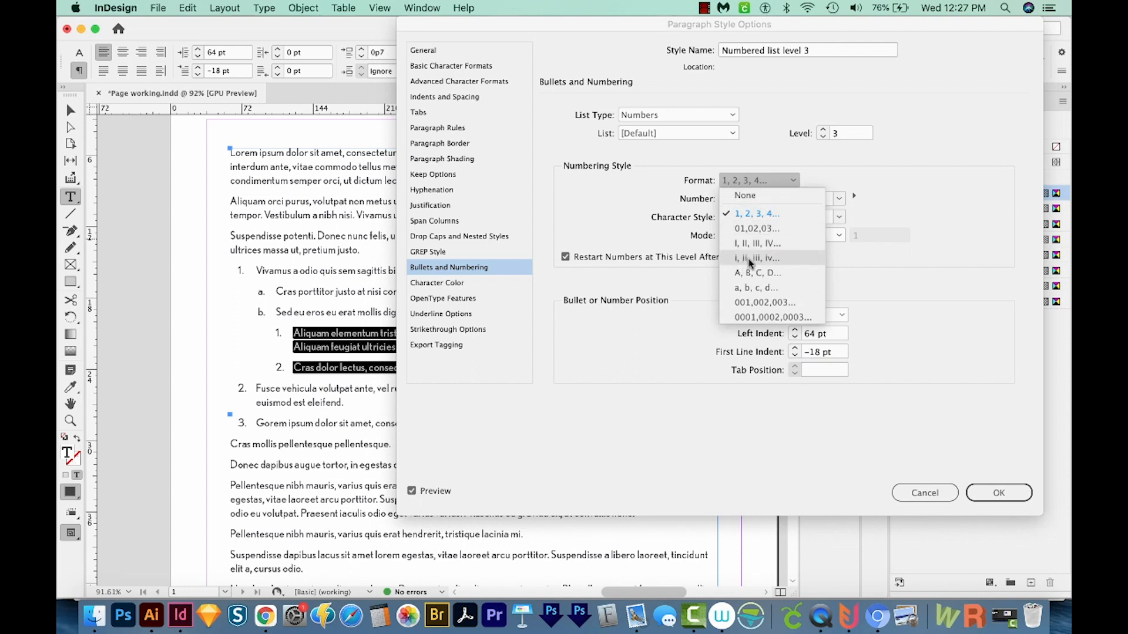
pyautogui.click(756, 257)
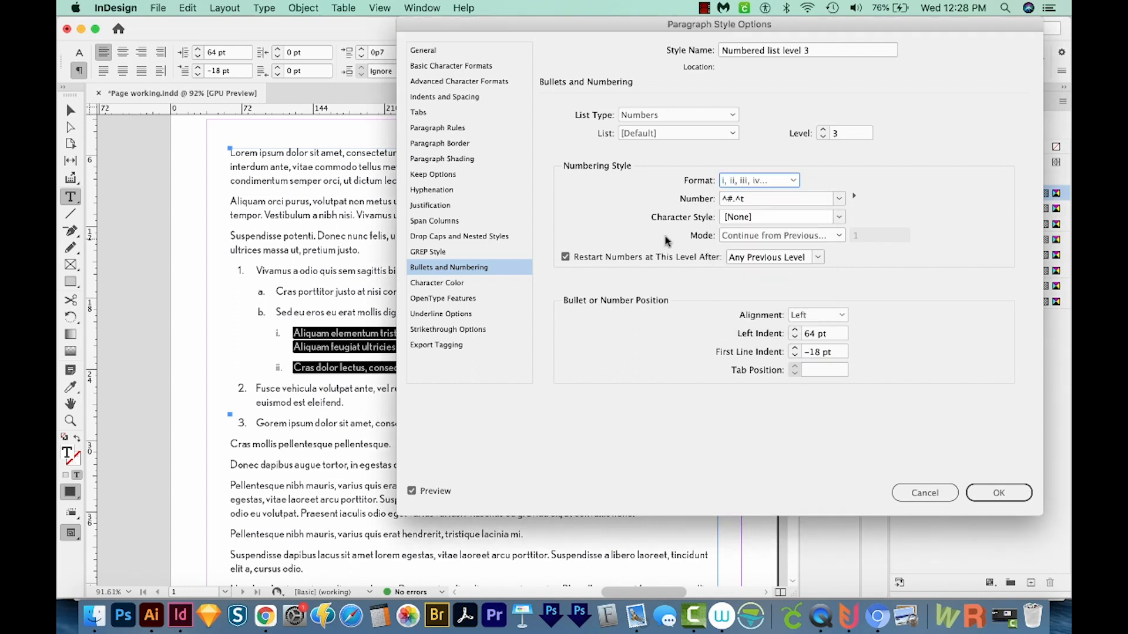
pyautogui.moveTo(211, 344)
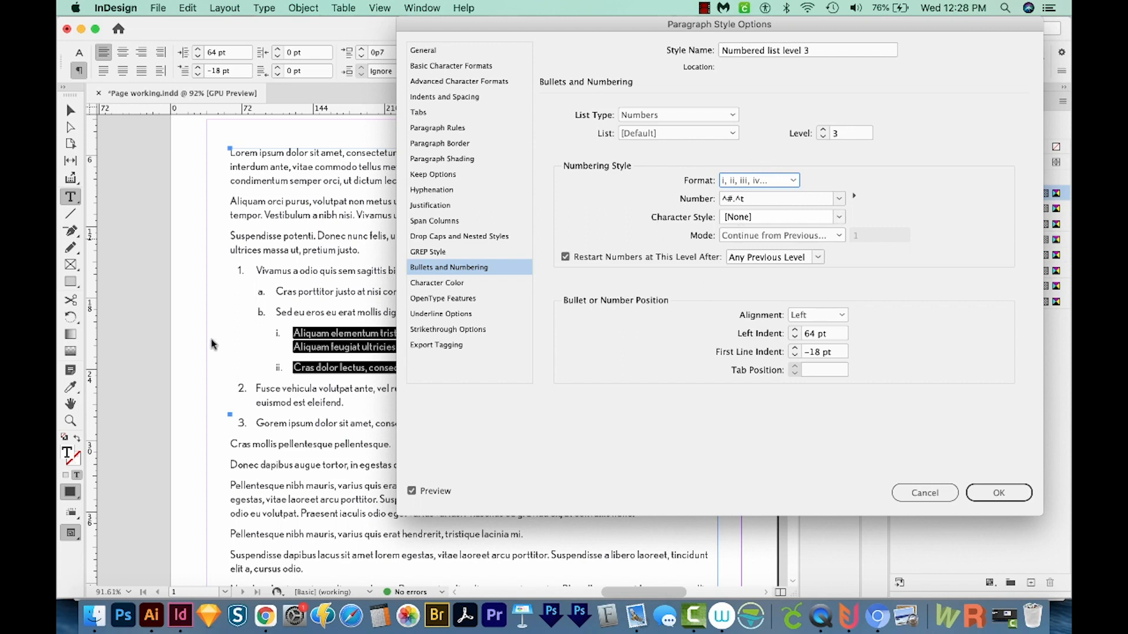
pyautogui.moveTo(244, 406)
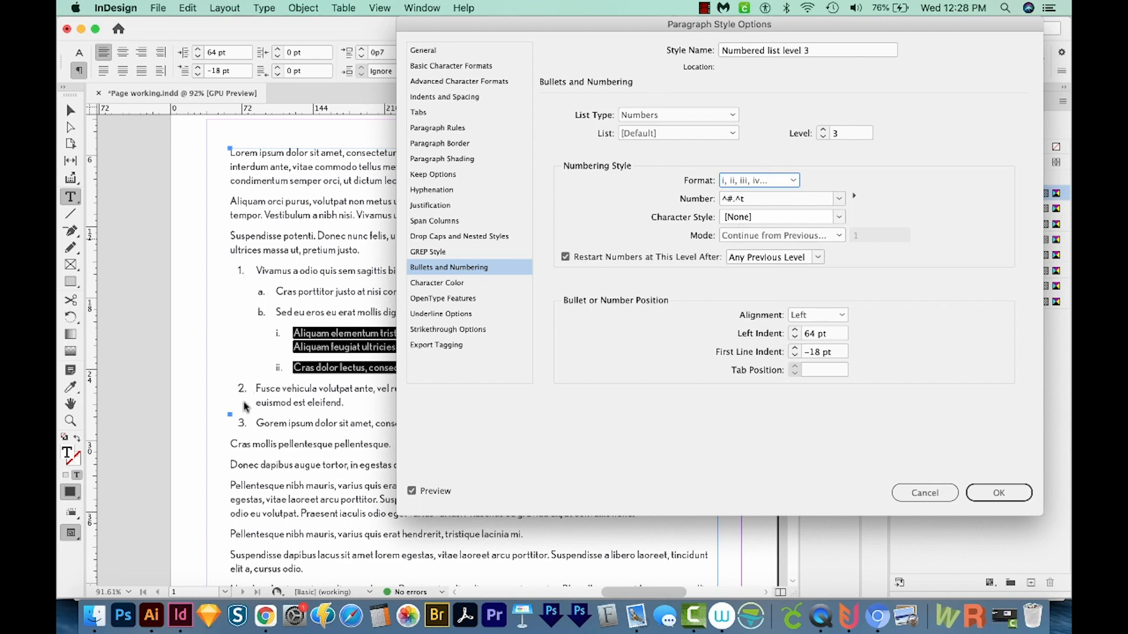
pyautogui.moveTo(245, 371)
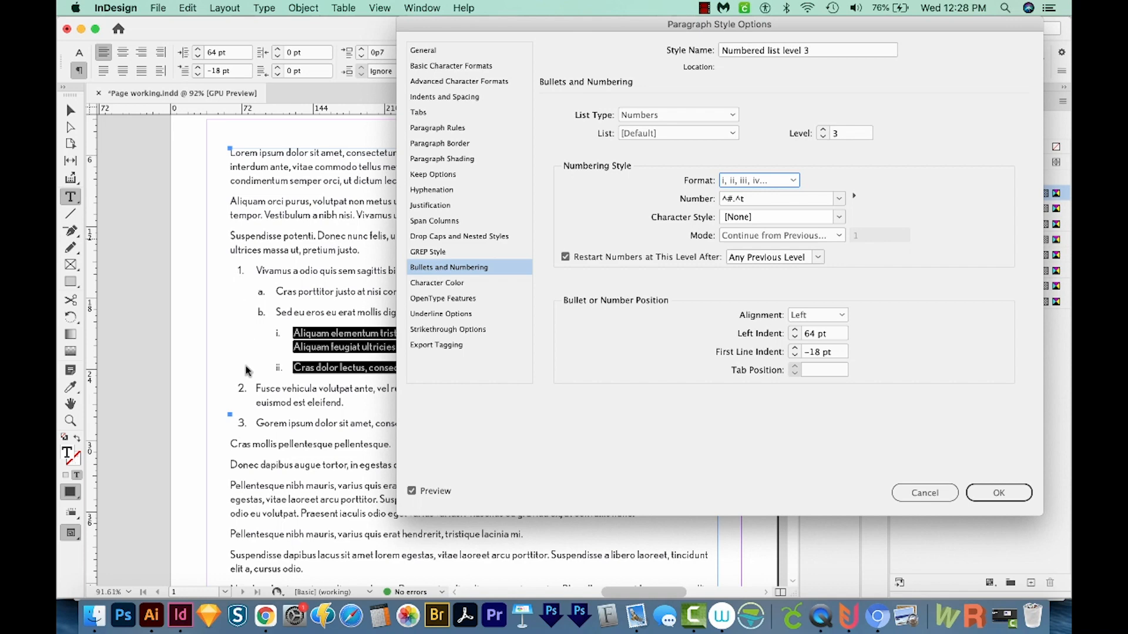
pyautogui.moveTo(250, 295)
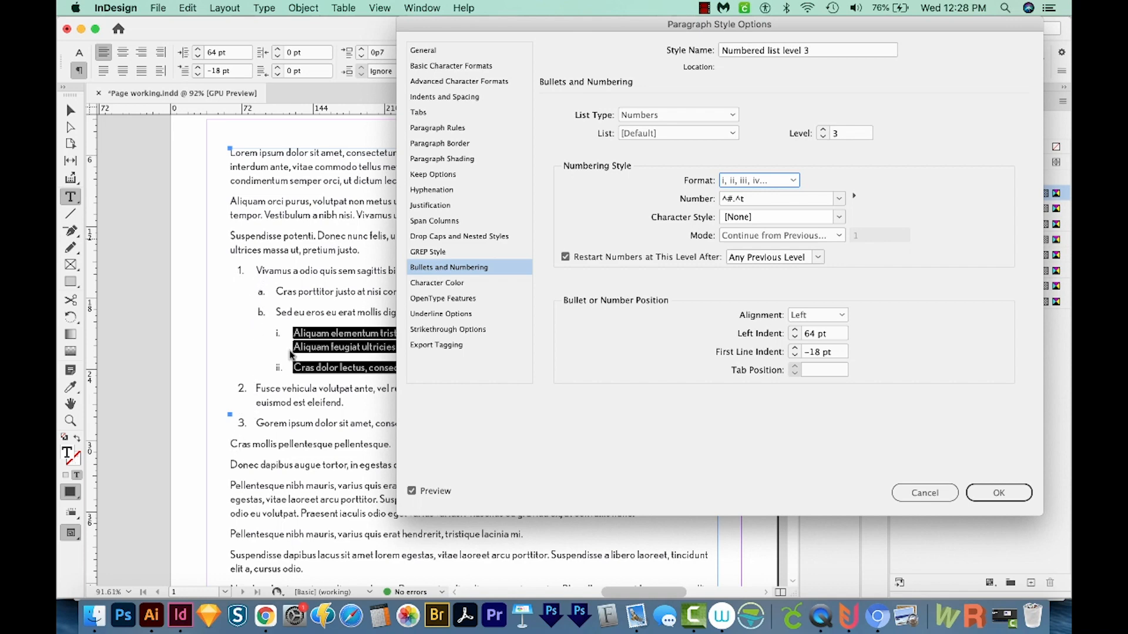
pyautogui.moveTo(252, 389)
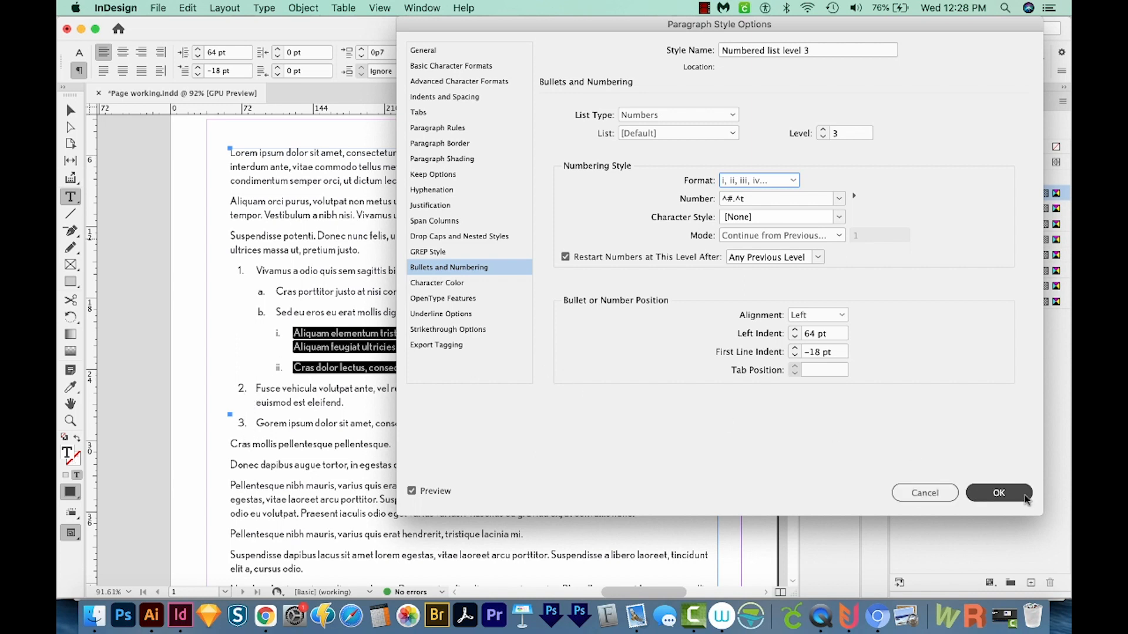
pyautogui.click(998, 493)
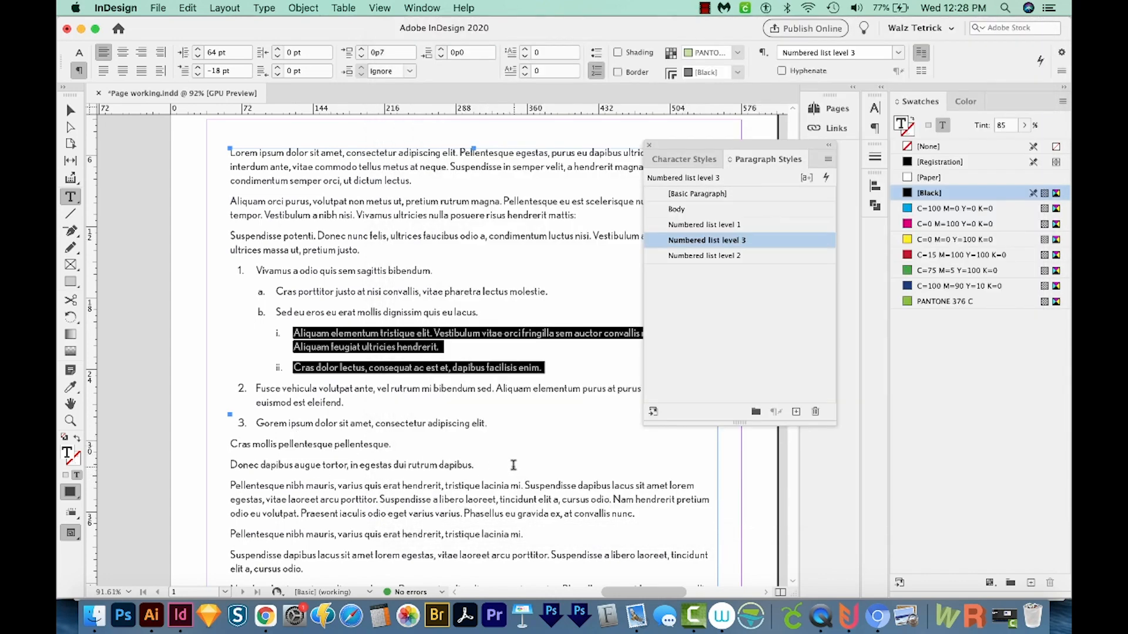
# Step: Move the Cras mollis and Donec dapibus paragraphs after list item a and select them
pyautogui.click(676, 208)
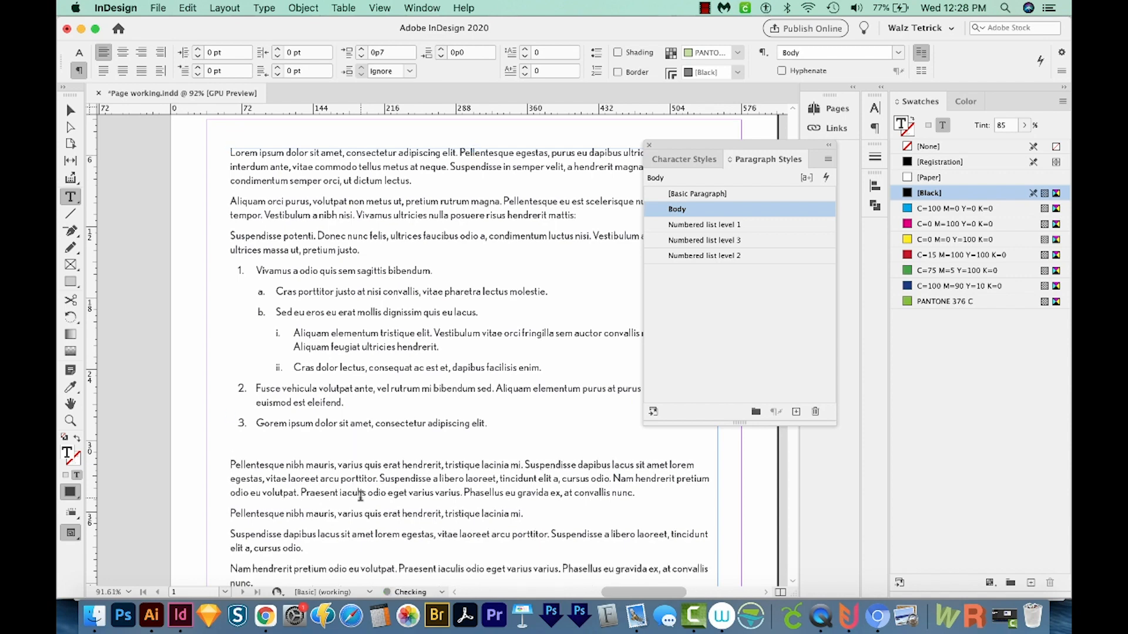
pyautogui.click(704, 225)
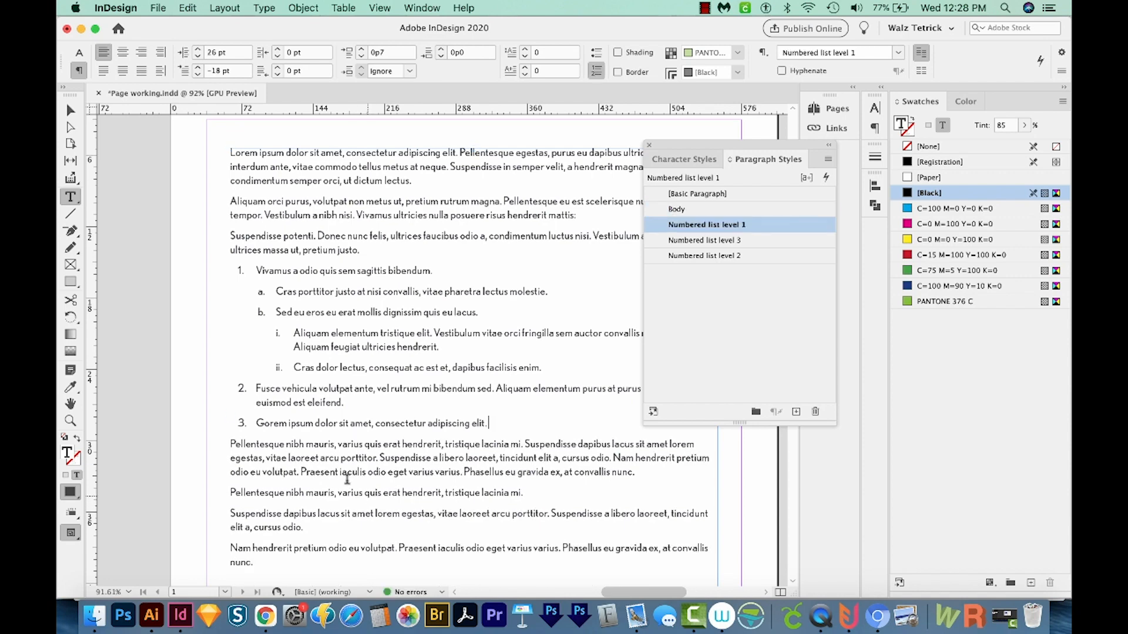
pyautogui.click(706, 255)
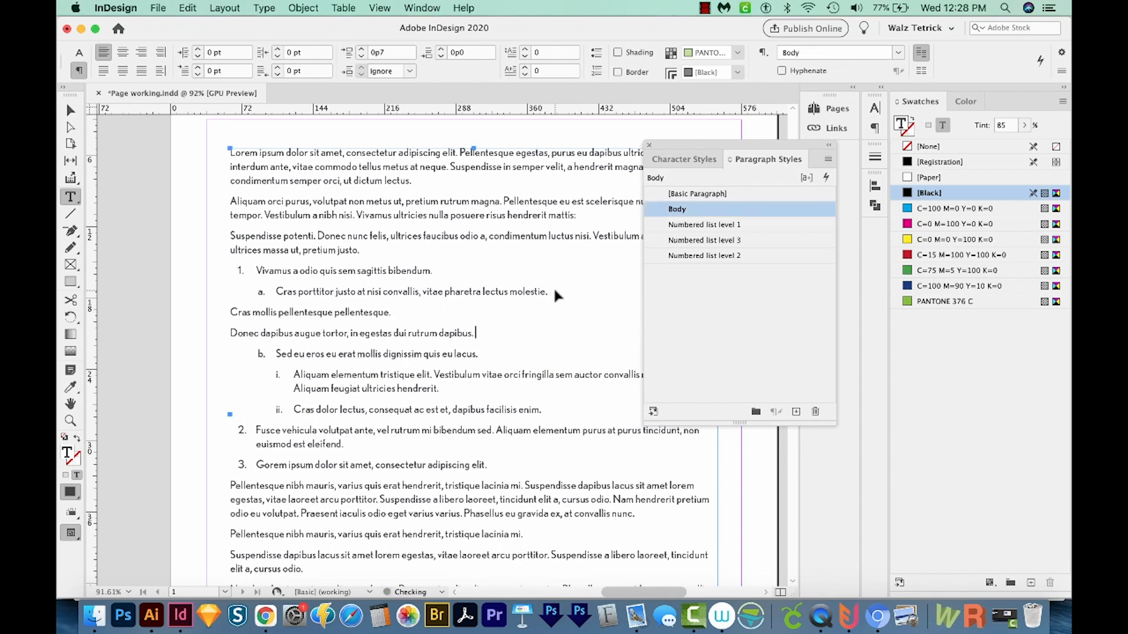
pyautogui.moveTo(289, 333); pyautogui.dragTo(475, 333)
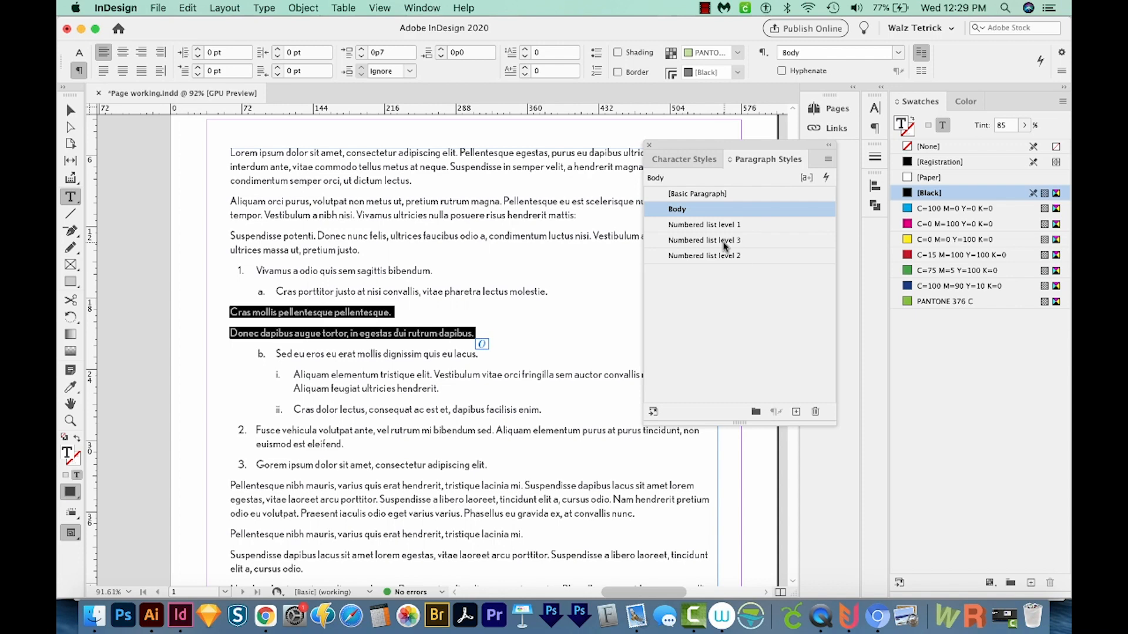
# Step: Apply level 3 to the moved paragraphs, and level 2 to former item 3 plus the next paragraph
pyautogui.click(707, 240)
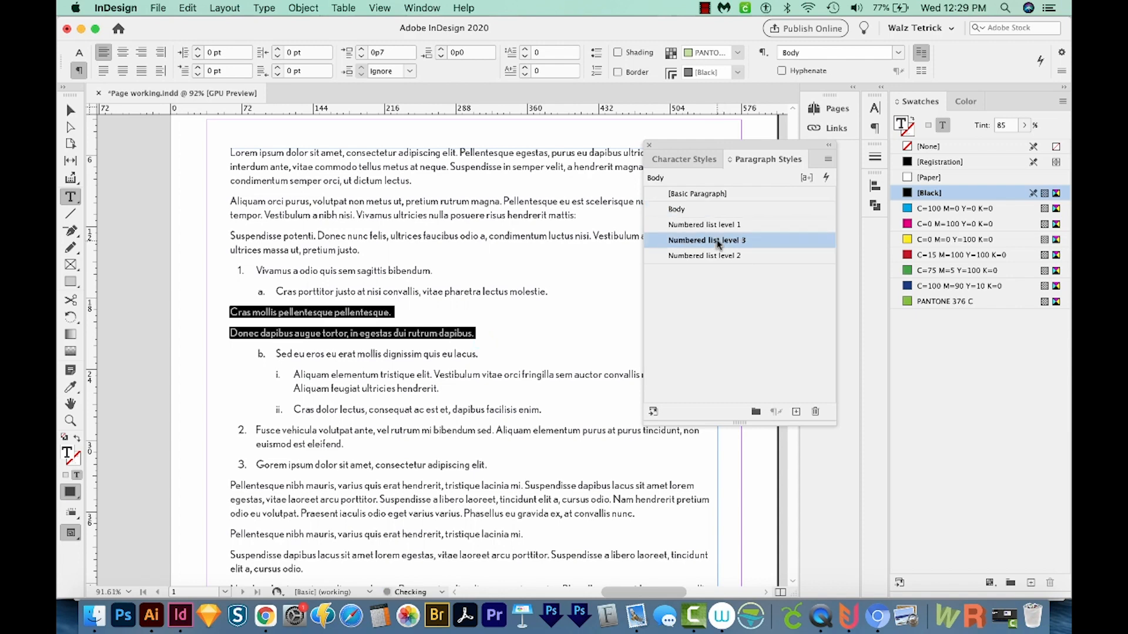
pyautogui.click(706, 240)
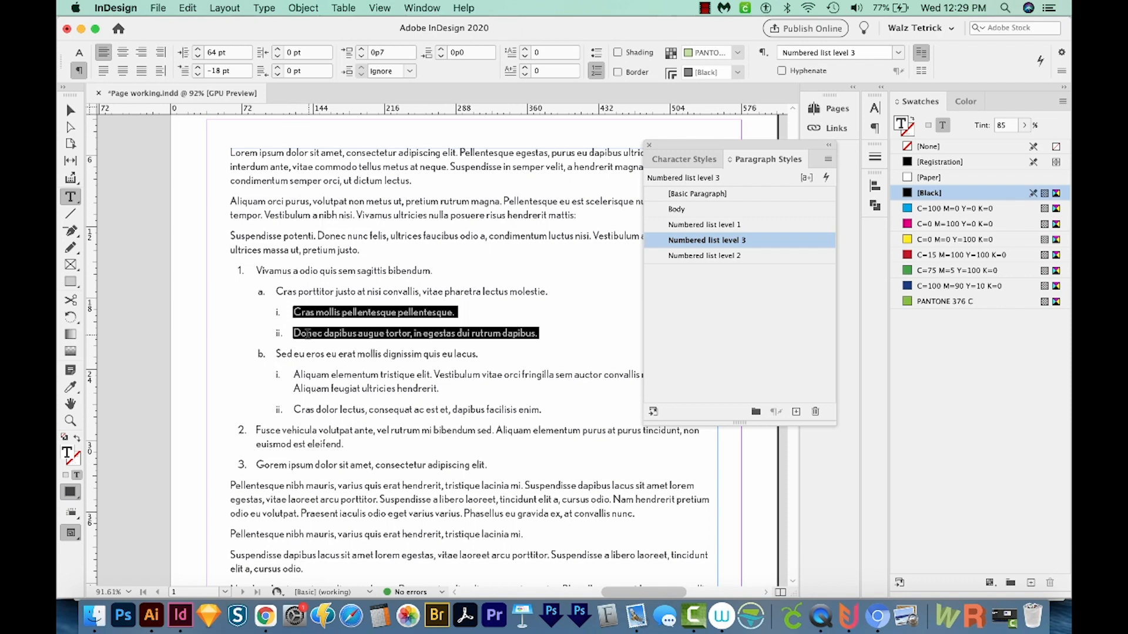
pyautogui.click(704, 224)
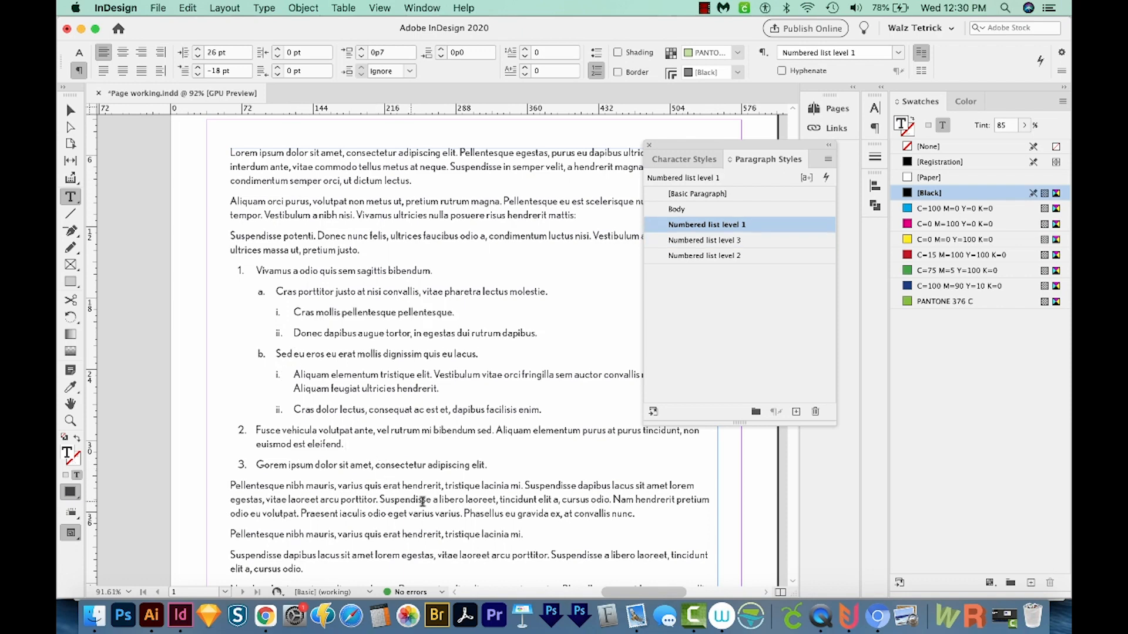
pyautogui.click(677, 209)
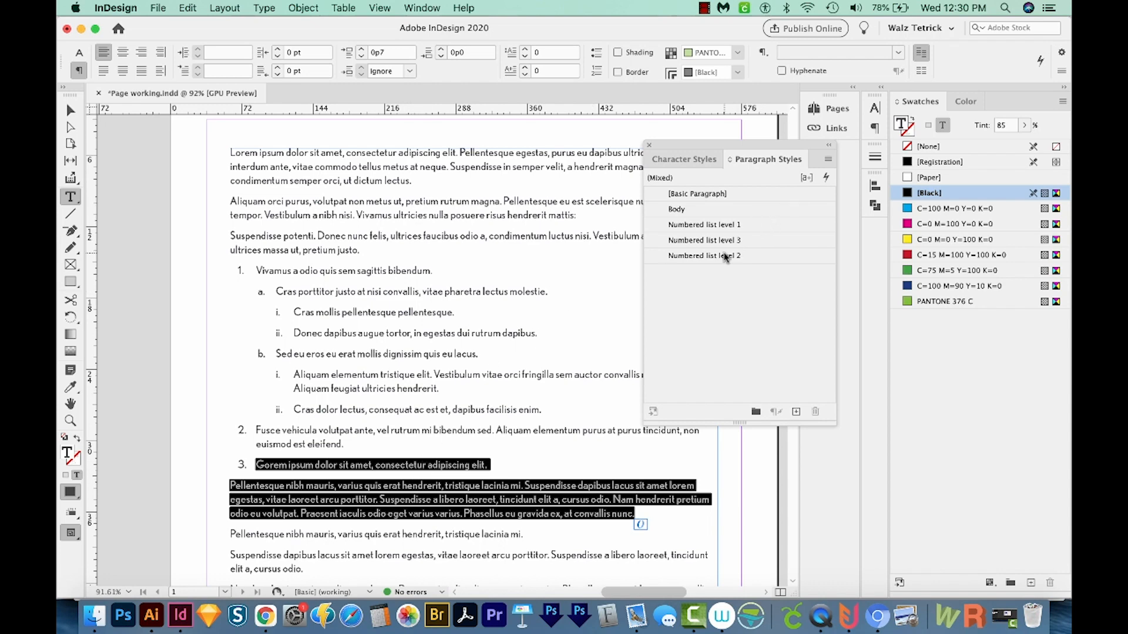
pyautogui.click(705, 256)
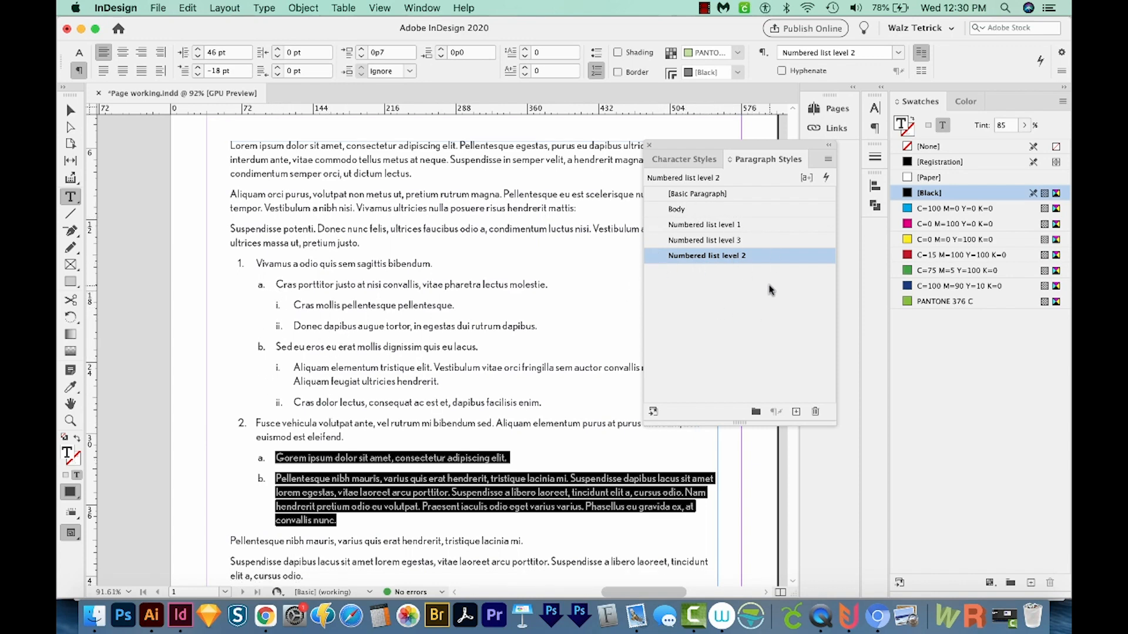
pyautogui.moveTo(755, 288)
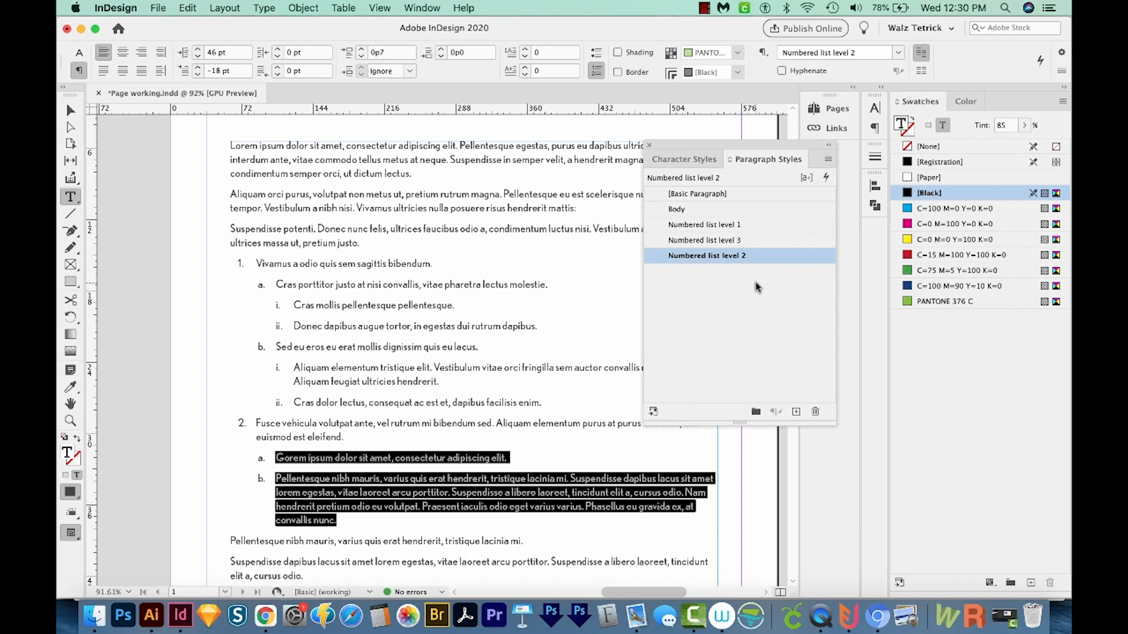